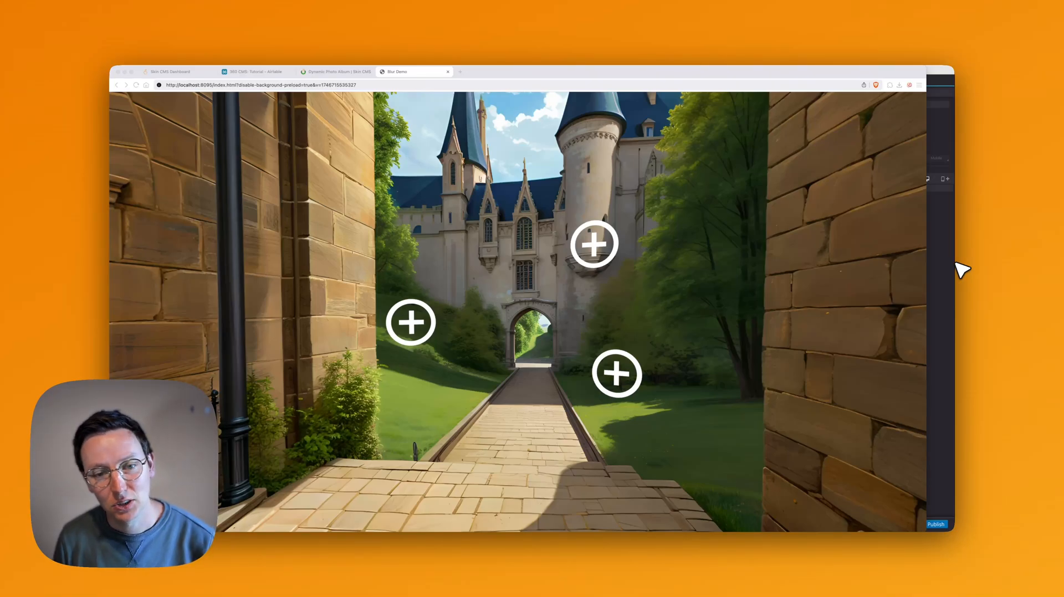
mouse_move(231, 76)
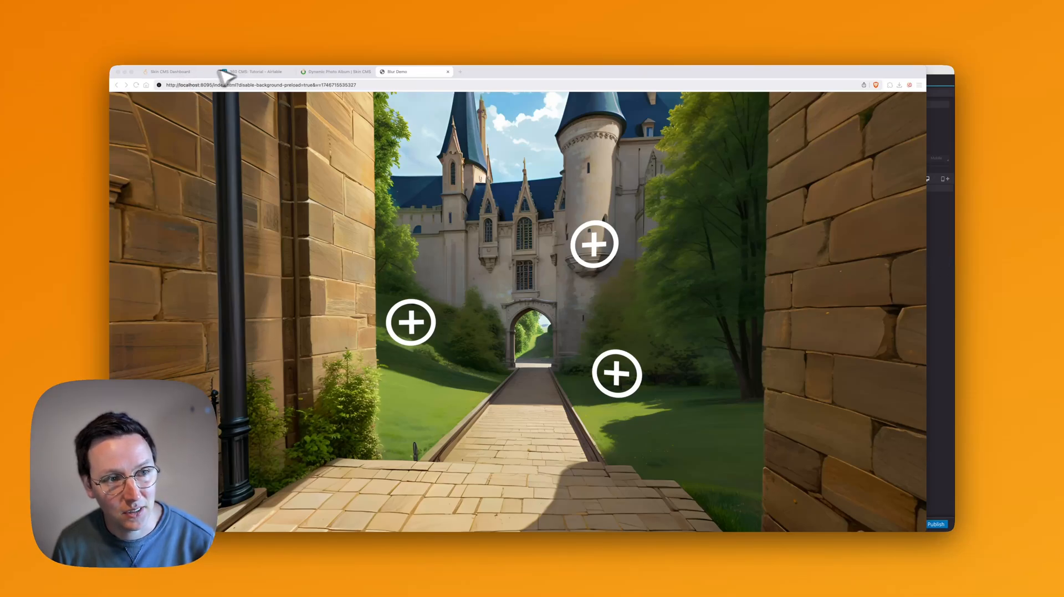
mouse_move(436, 333)
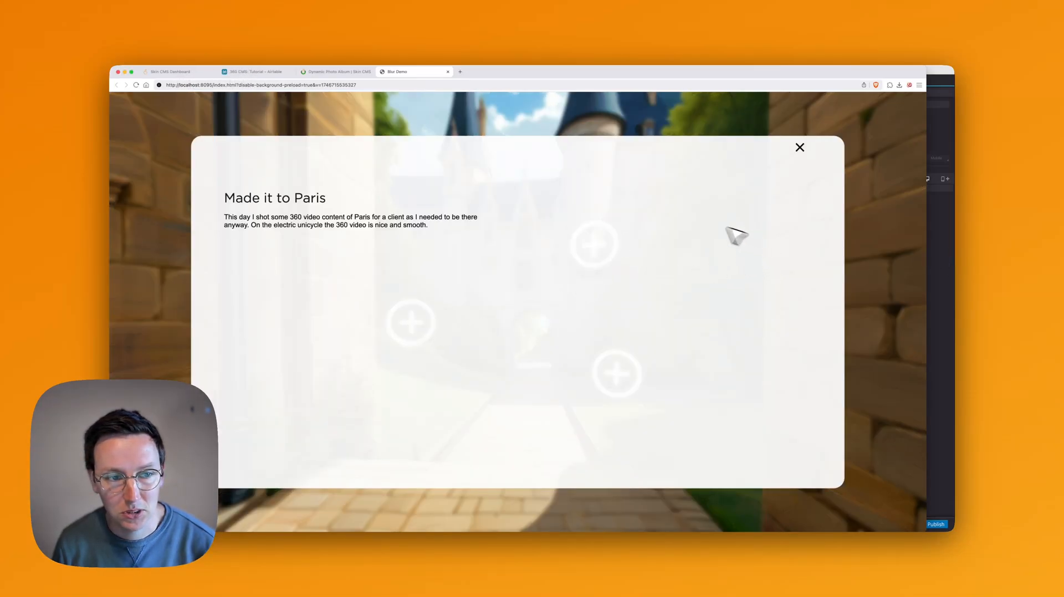
mouse_move(373, 128)
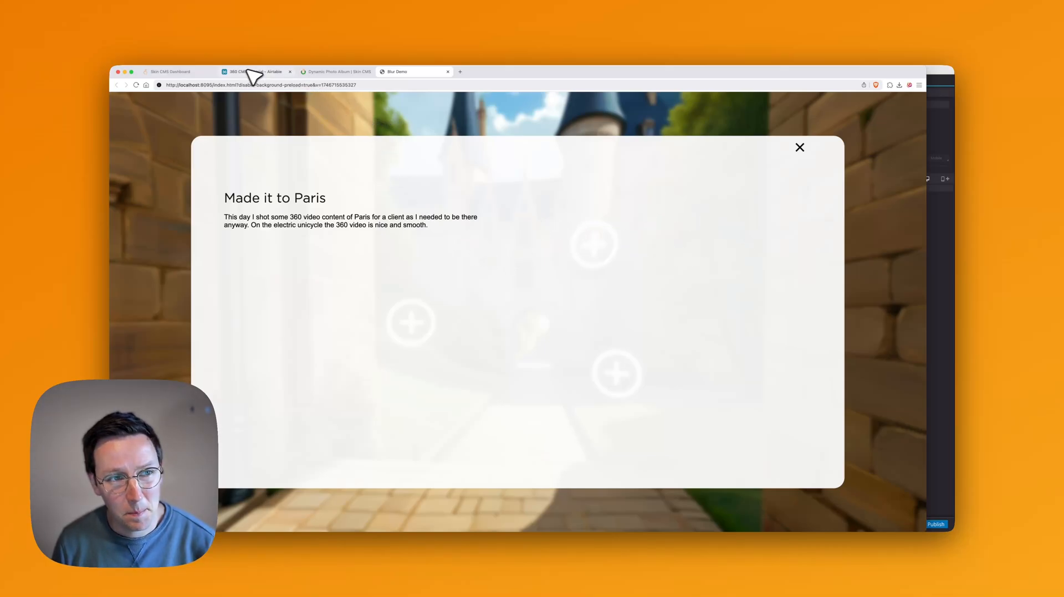
Step: Switch from the tour preview to the Airtable table of album records
left_click(255, 71)
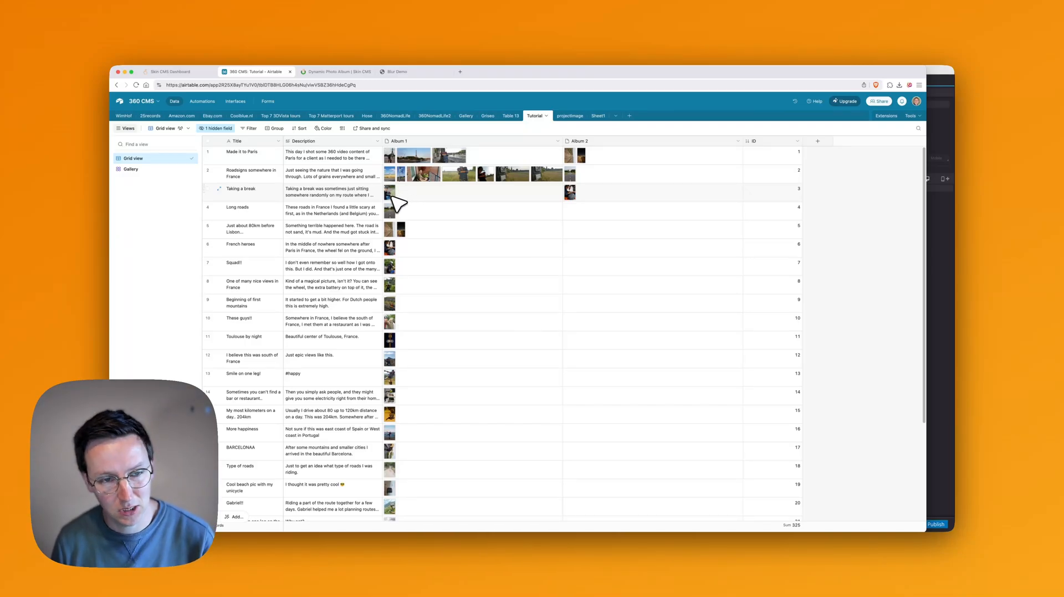
mouse_move(409, 201)
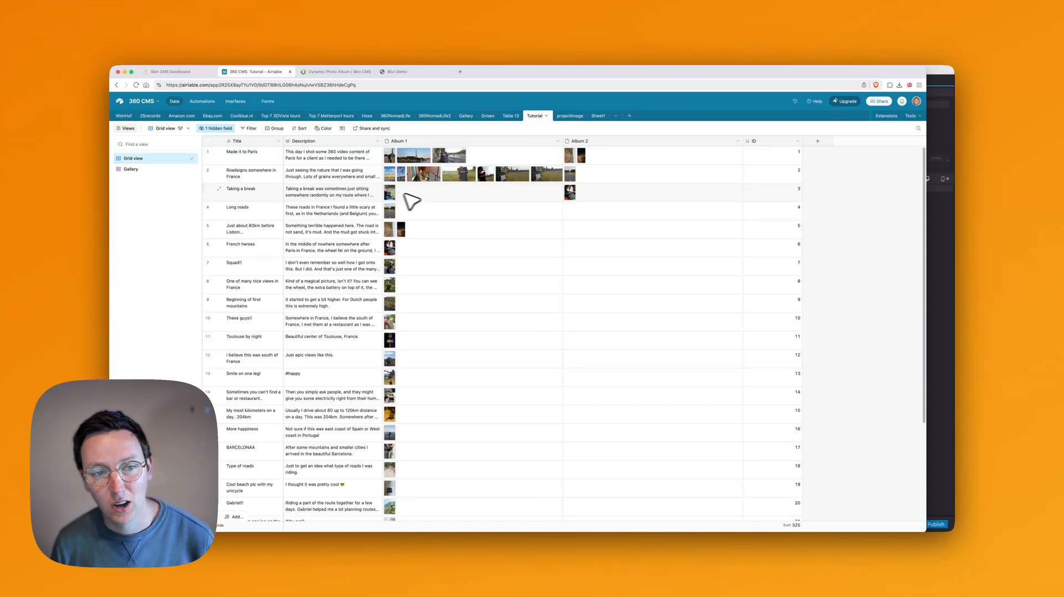
mouse_move(441, 166)
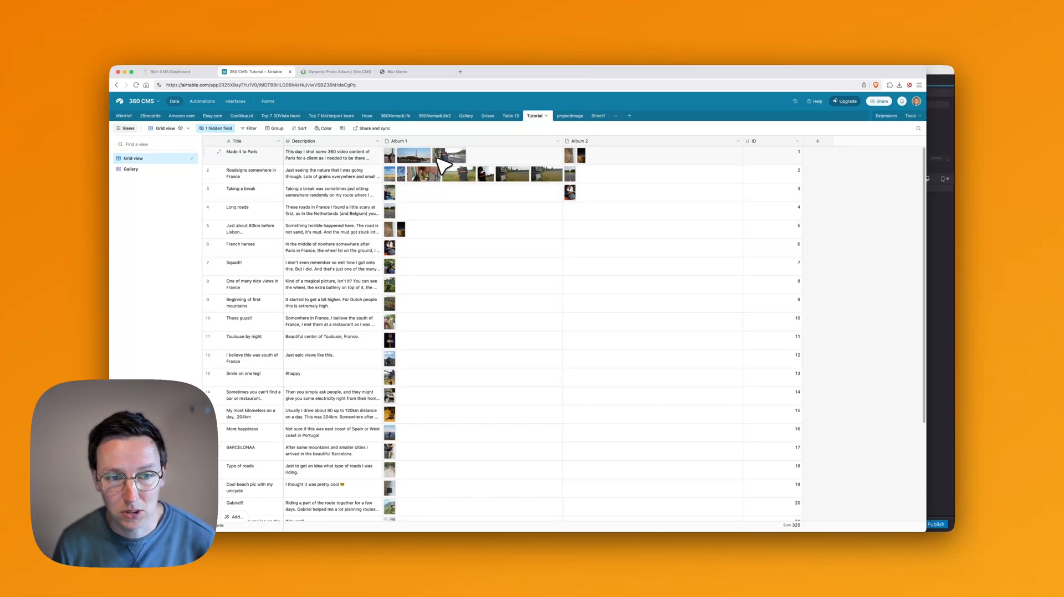
mouse_move(403, 201)
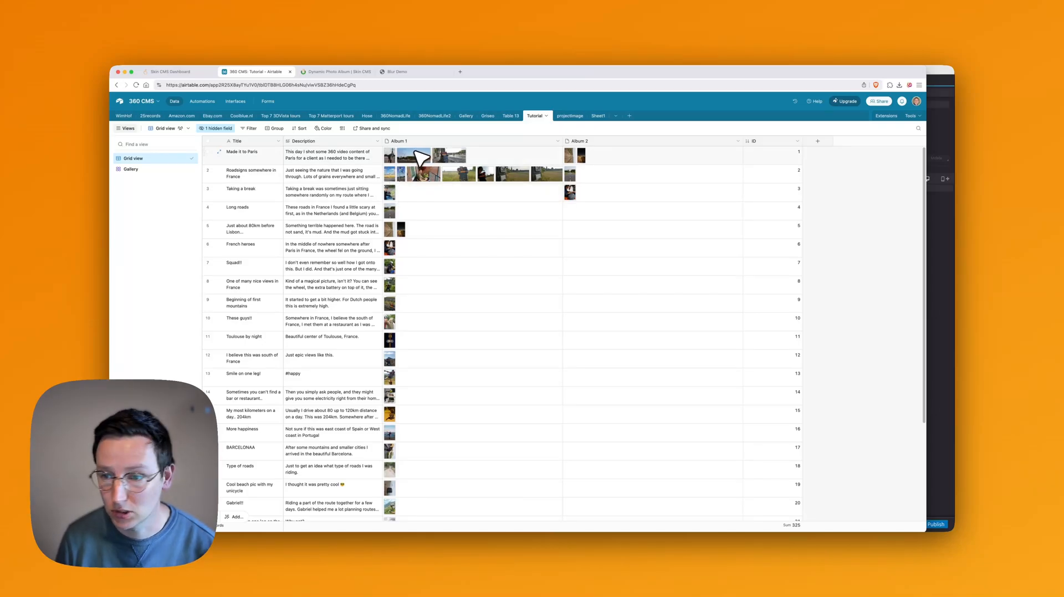
Step: Bring up the Dynamic Photo Album page in the Skin CMS documentation
left_click(333, 71)
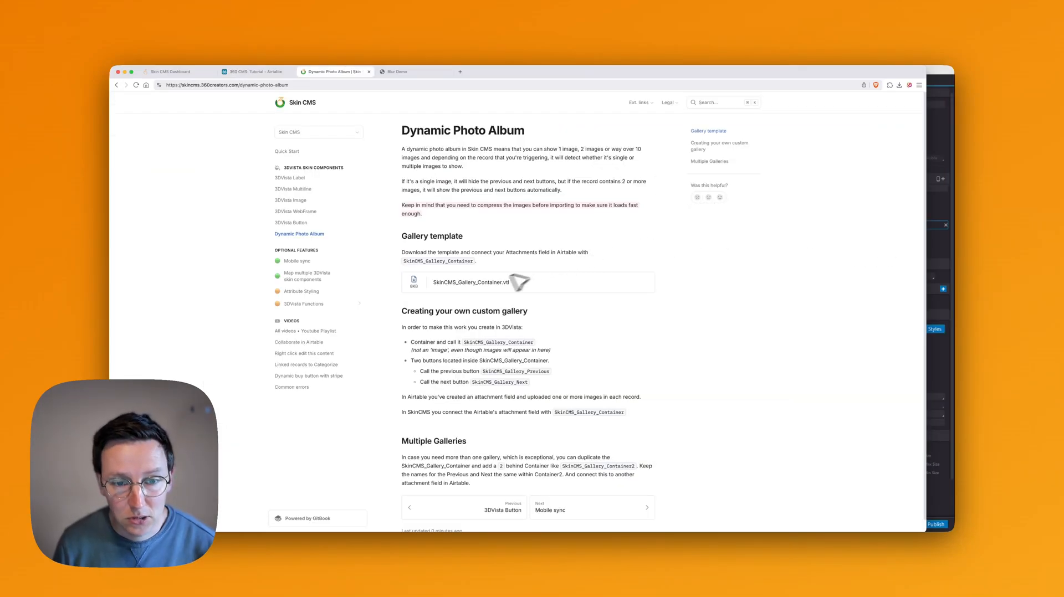
mouse_move(376, 149)
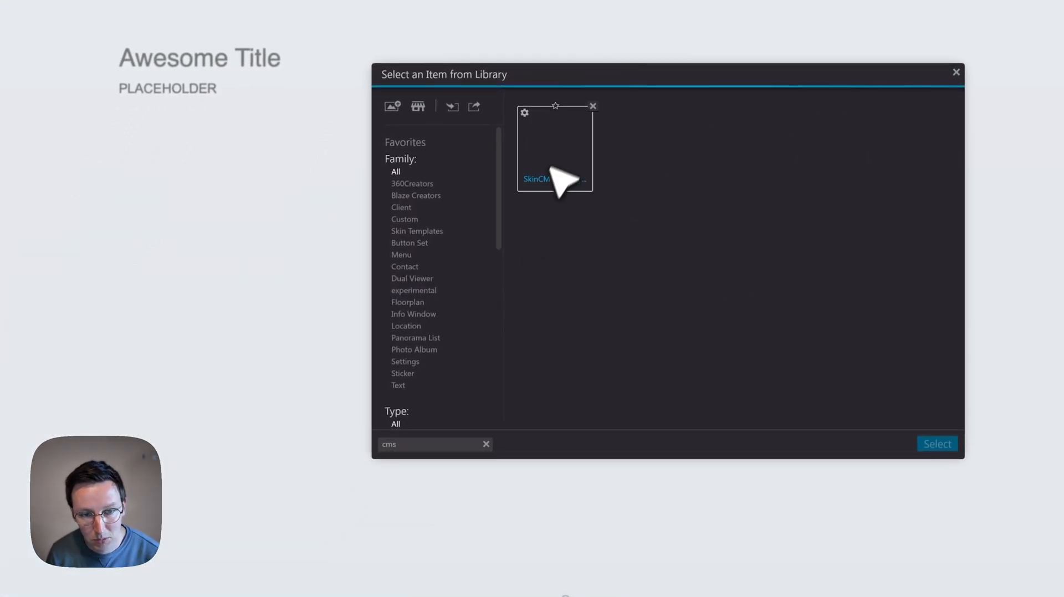
Step: Insert the SkinCMS_Gallery_Container from the library and launch a tour preview
left_click(936, 444)
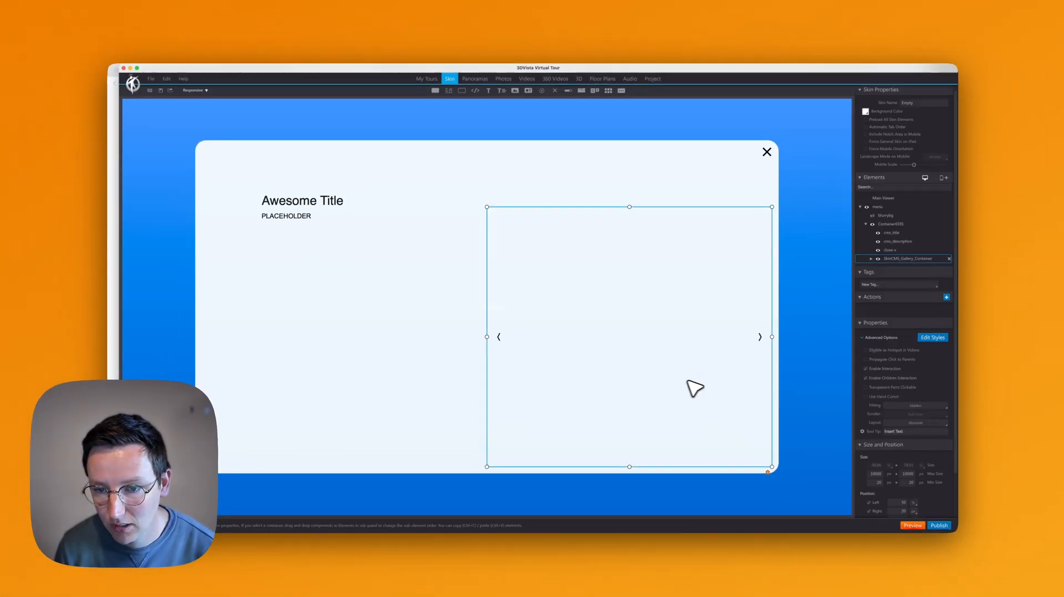
mouse_move(911, 525)
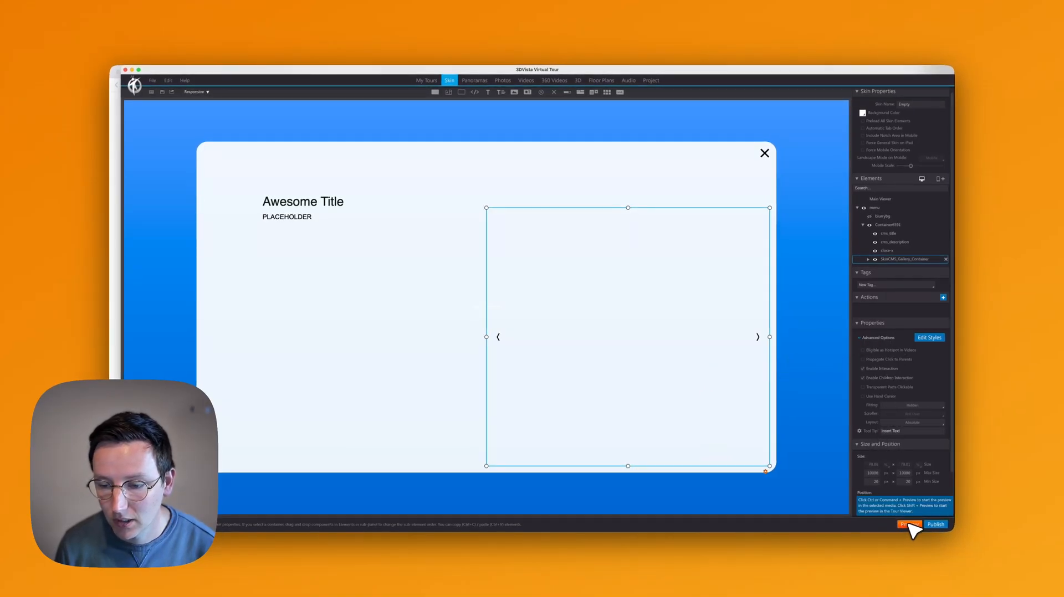
left_click(935, 524)
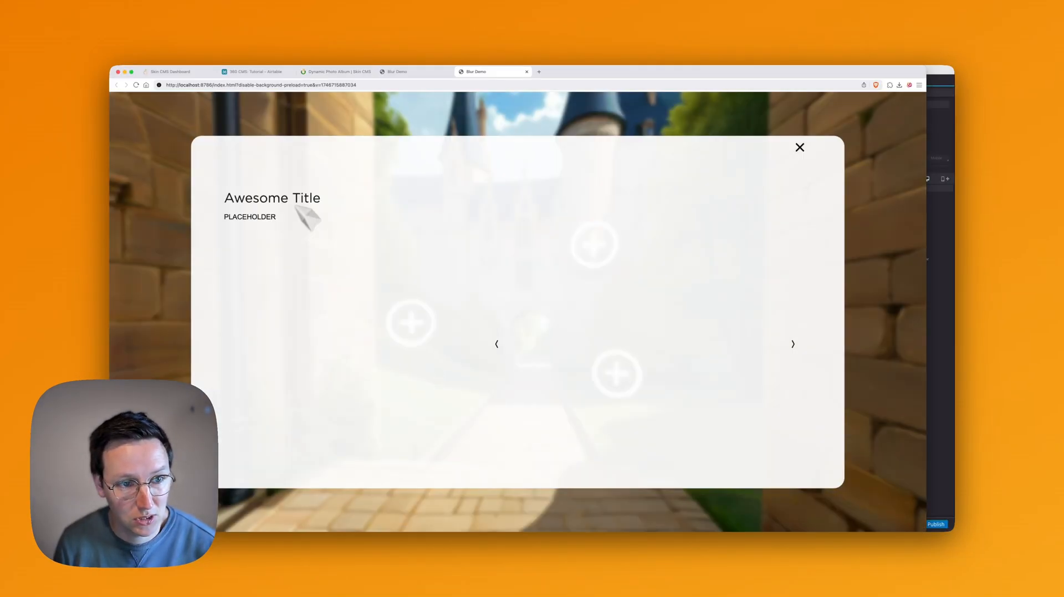
Step: Reopen the Made it to Paris popup, still without album images, then return to Airtable
left_click(799, 147)
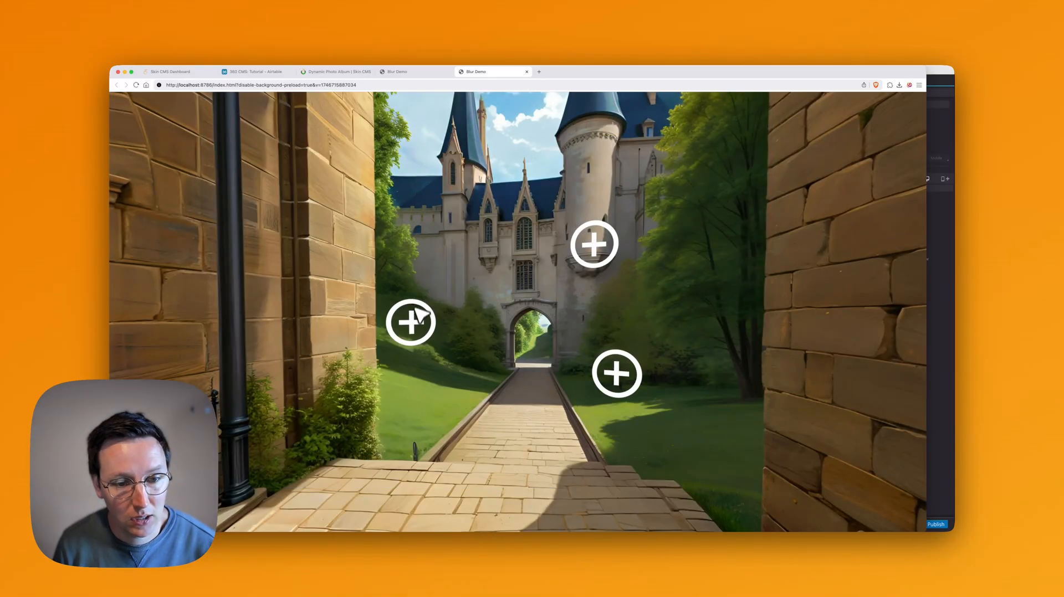
left_click(409, 322)
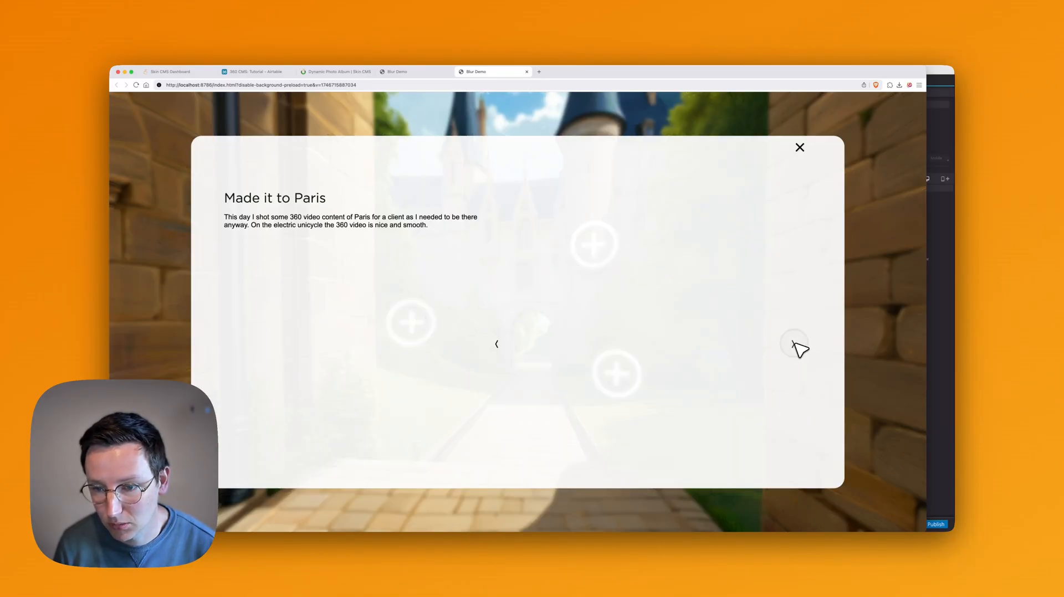
left_click(799, 147)
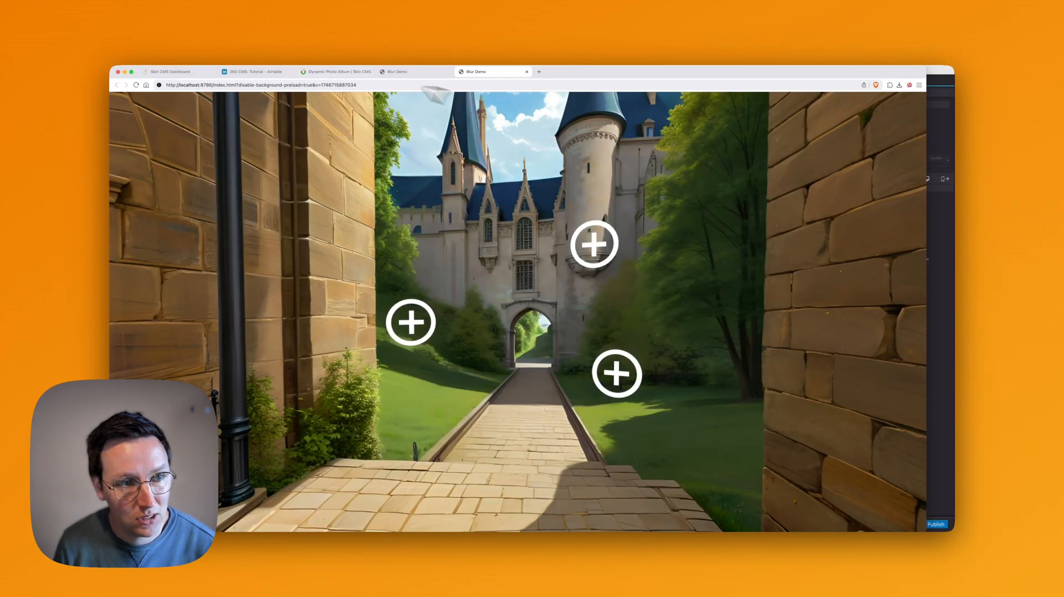
key("cmd+2")
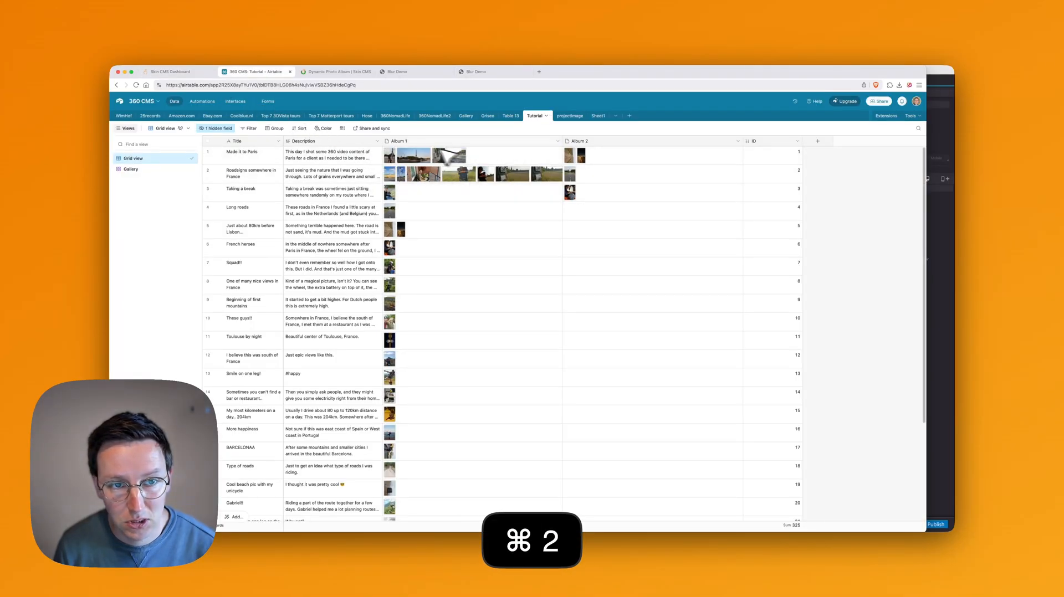
Step: Save and connect, then save the field mappings linking Album 1 to SkinCMS_Gallery_Container
left_click(169, 71)
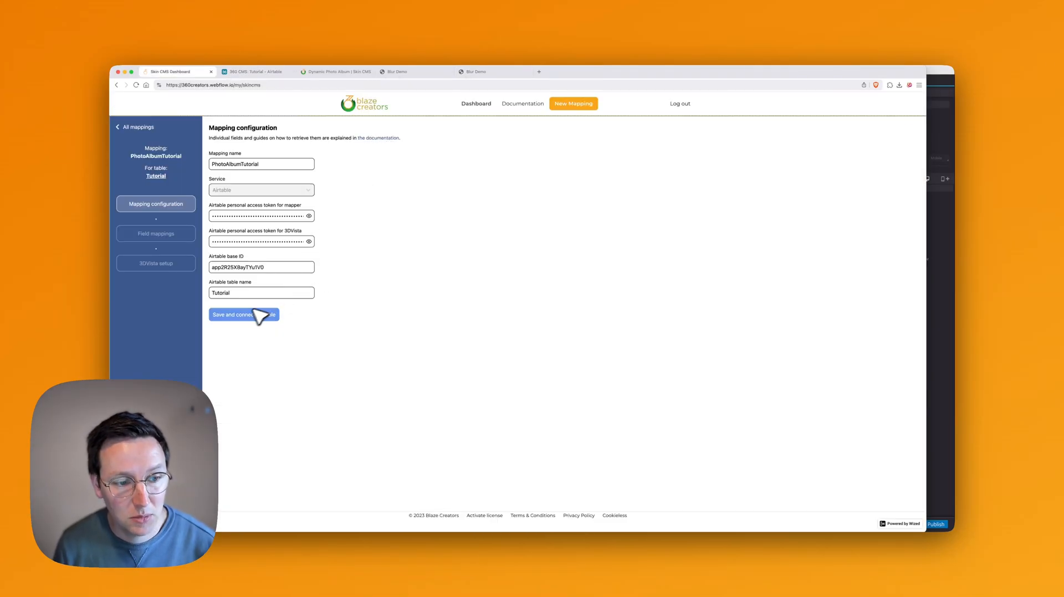
left_click(243, 314)
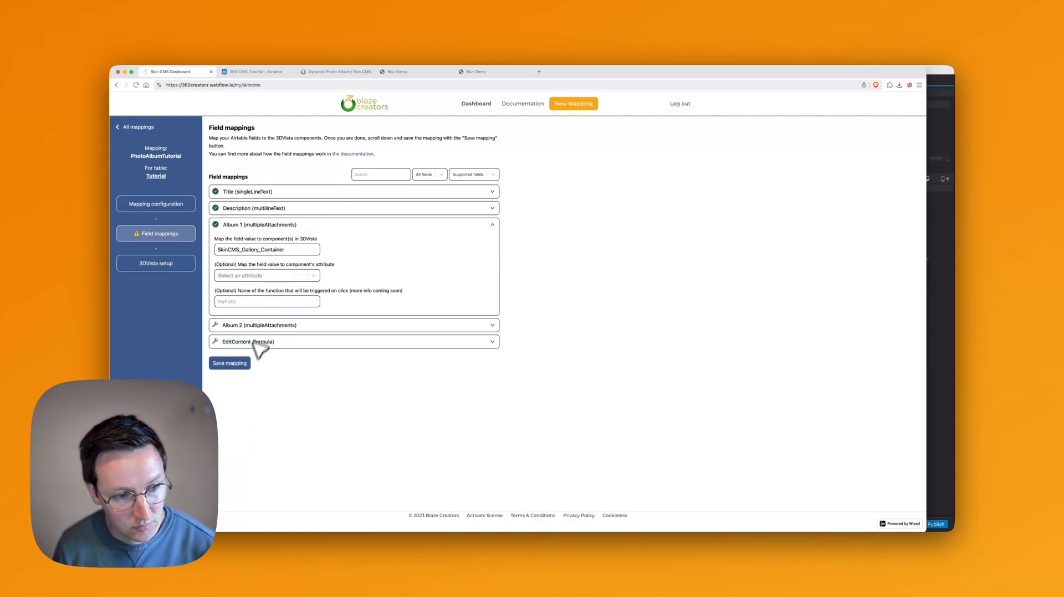
left_click(229, 364)
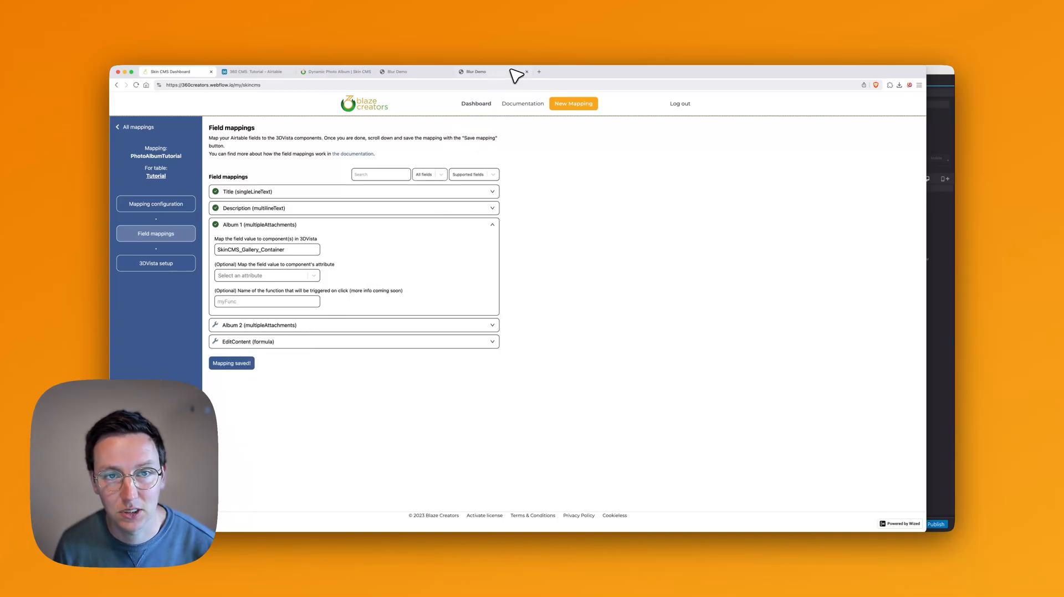
key("cmd+r")
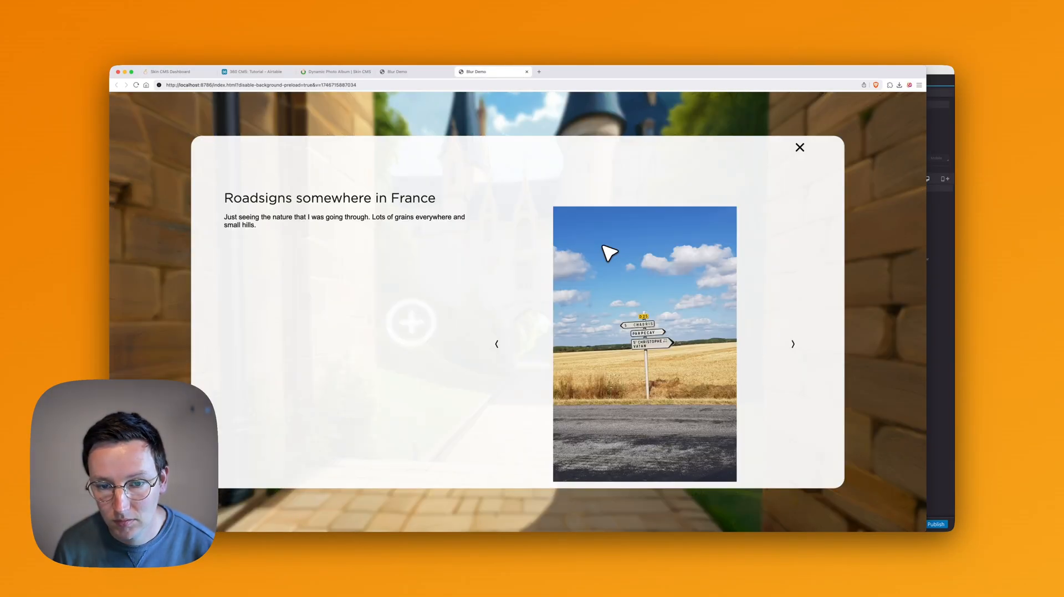
Step: Step forward and back through the album images, then close the Made it to Paris popup
left_click(792, 343)
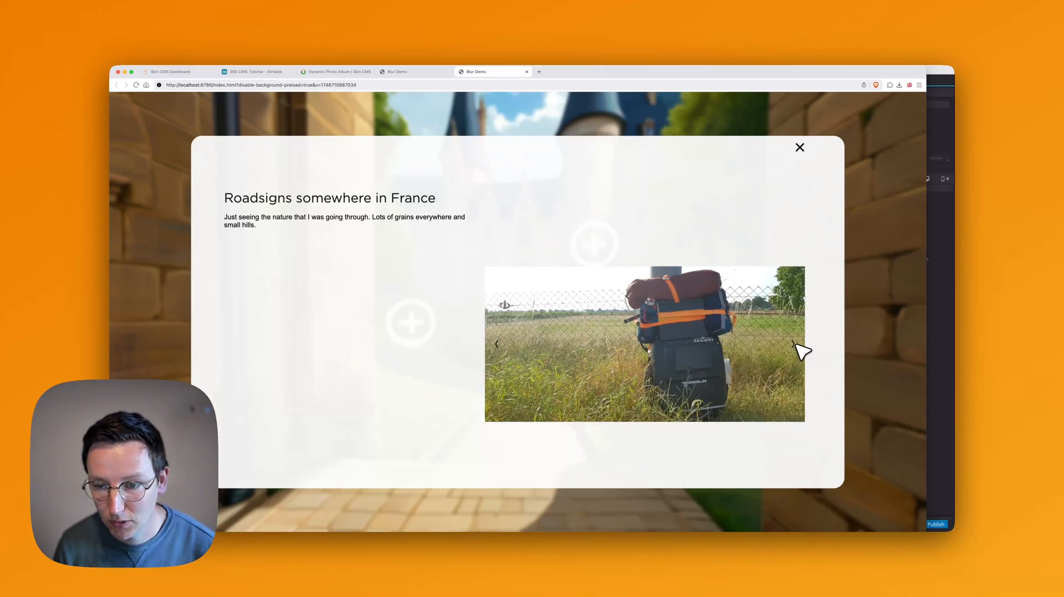
left_click(800, 343)
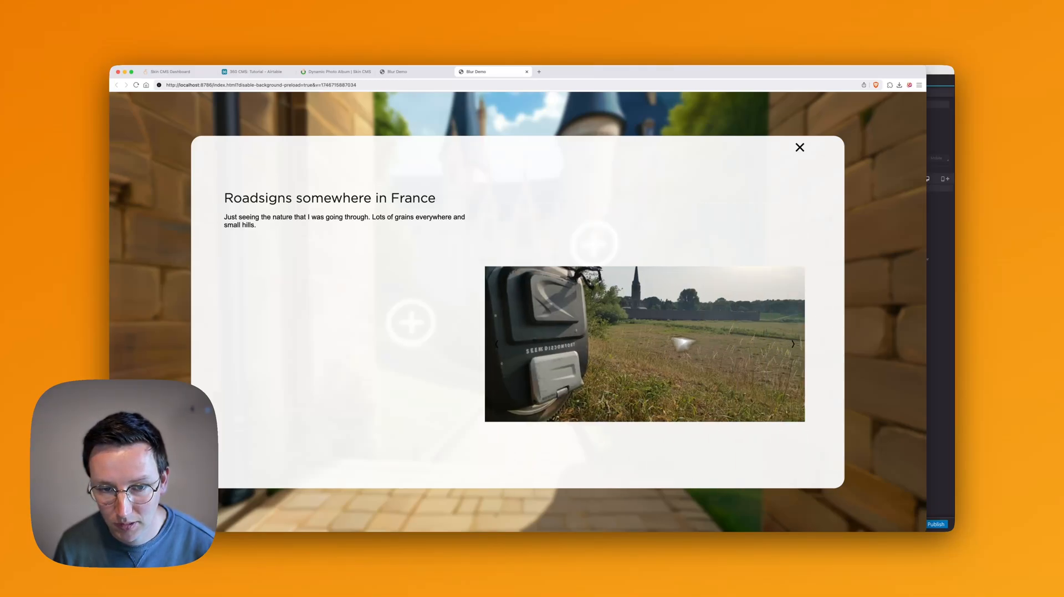
left_click(792, 344)
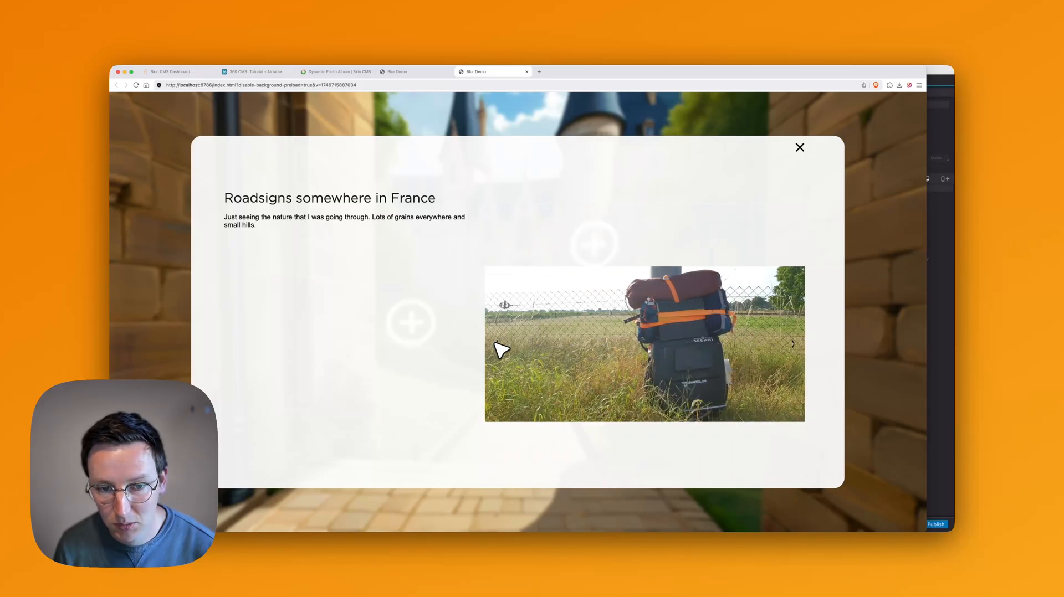
left_click(793, 344)
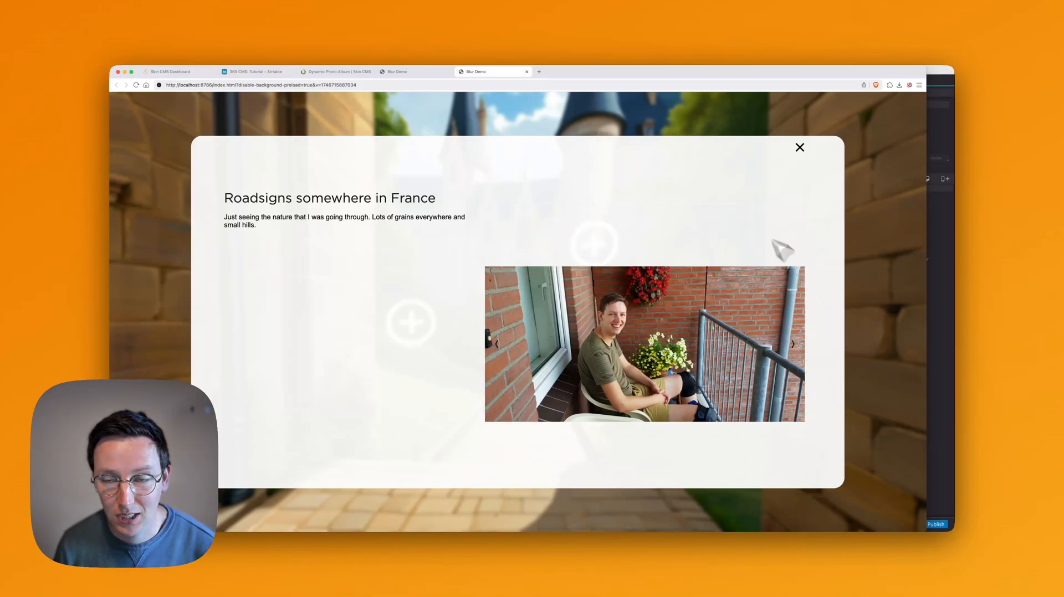
mouse_move(507, 349)
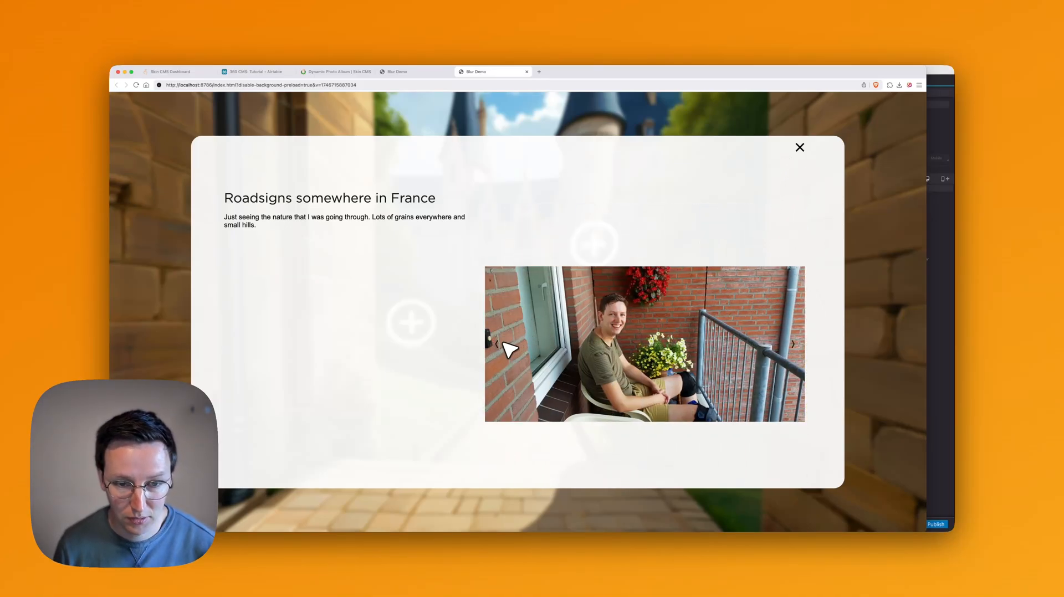
mouse_move(548, 311)
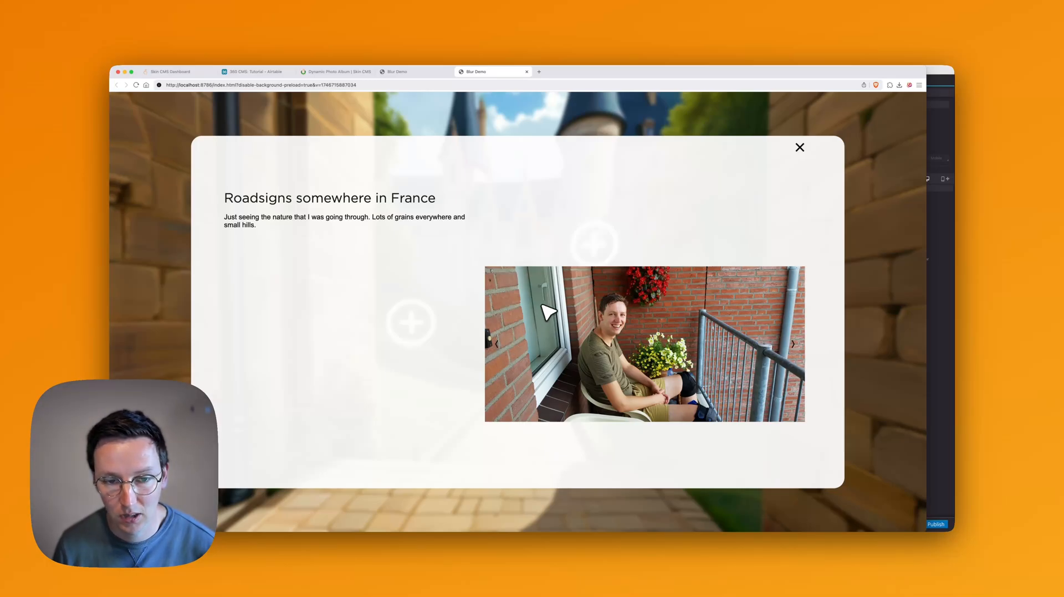
left_click(799, 147)
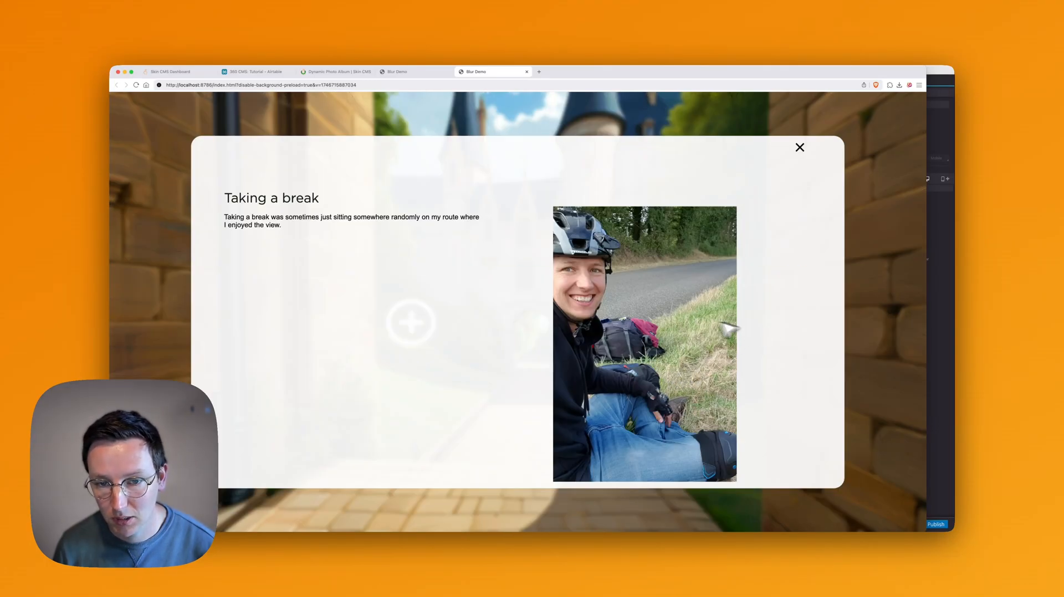
mouse_move(786, 363)
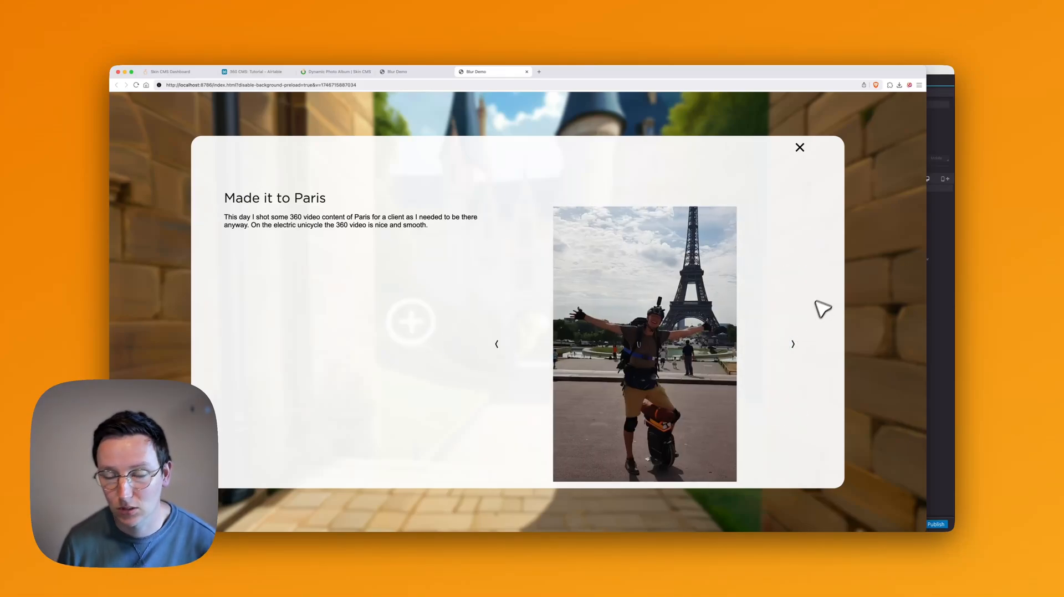
mouse_move(809, 263)
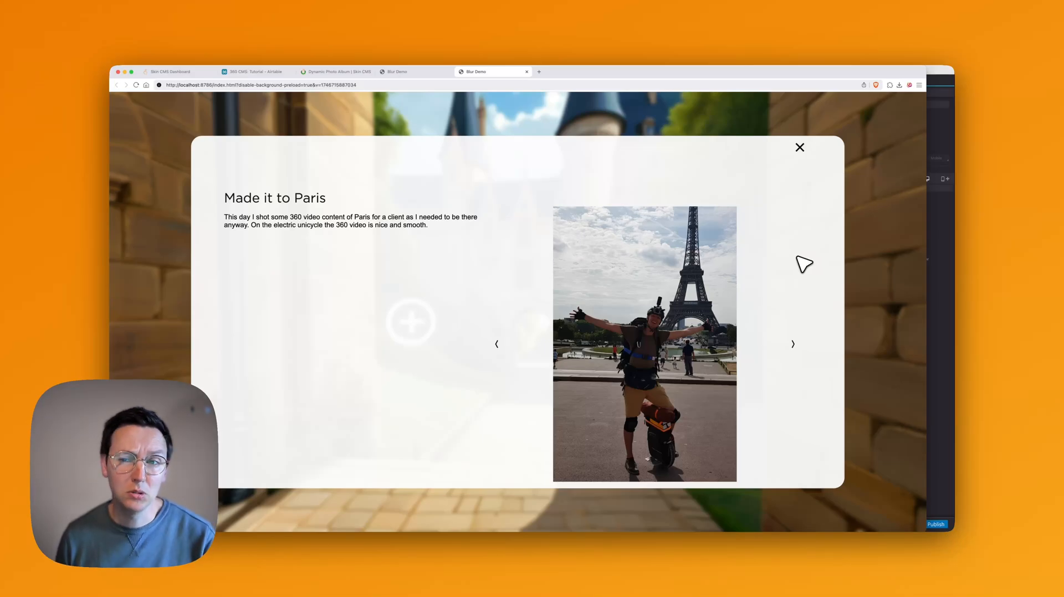
mouse_move(787, 224)
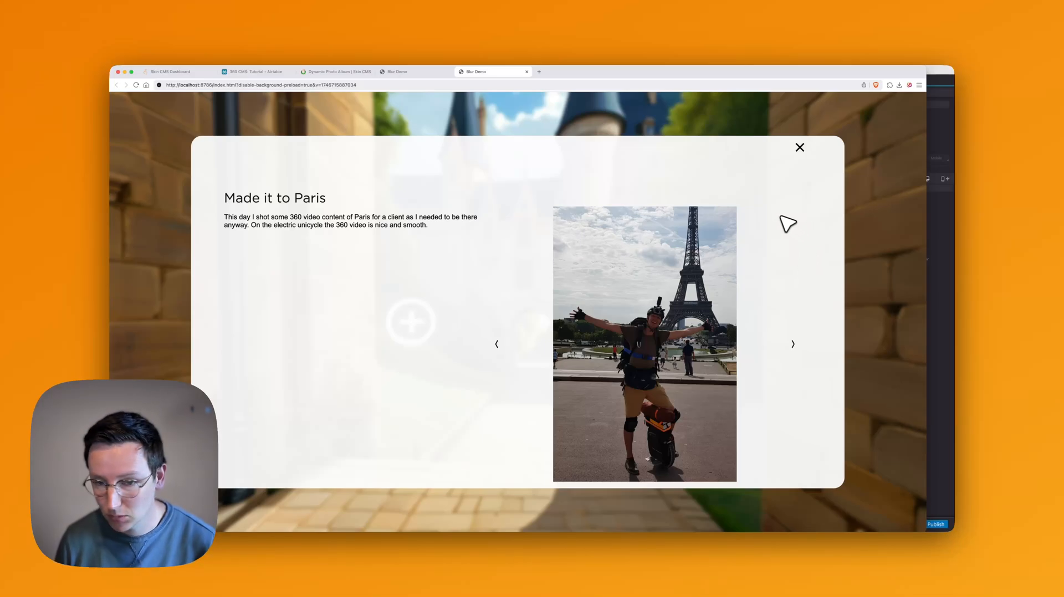
left_click(799, 148)
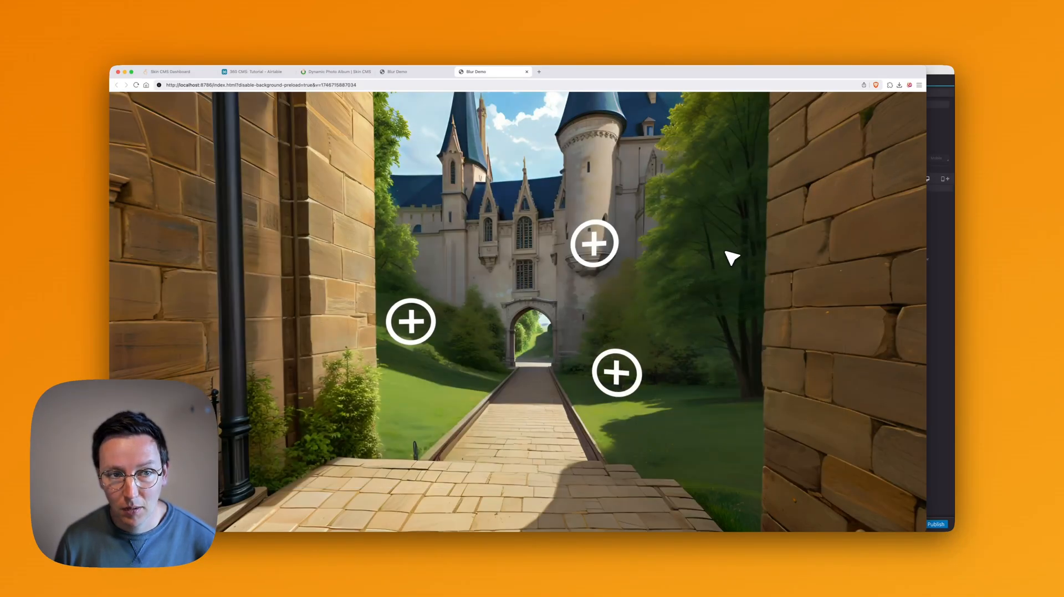
mouse_move(940, 76)
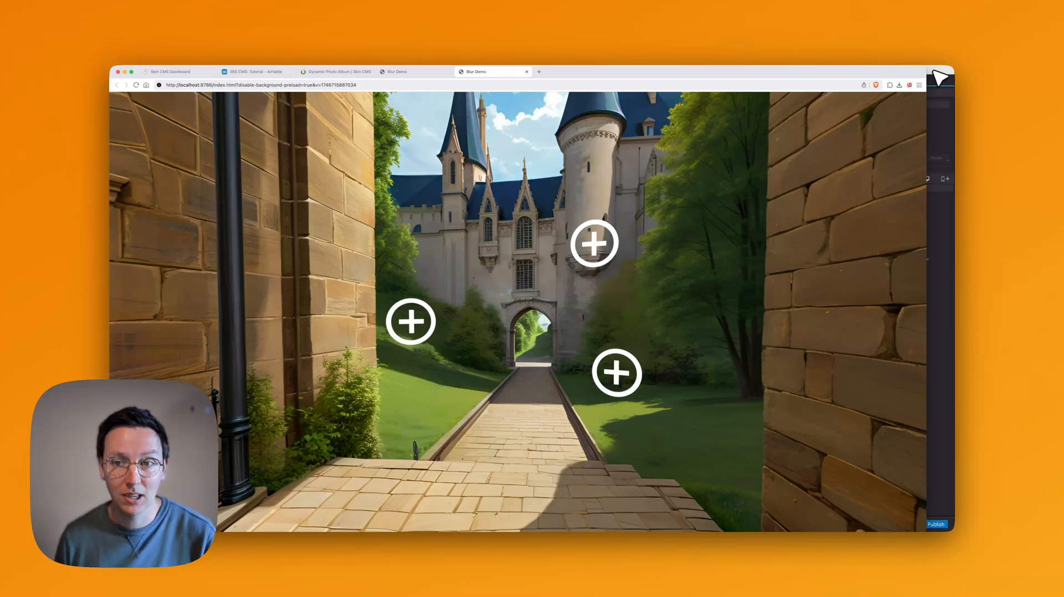
mouse_move(905, 77)
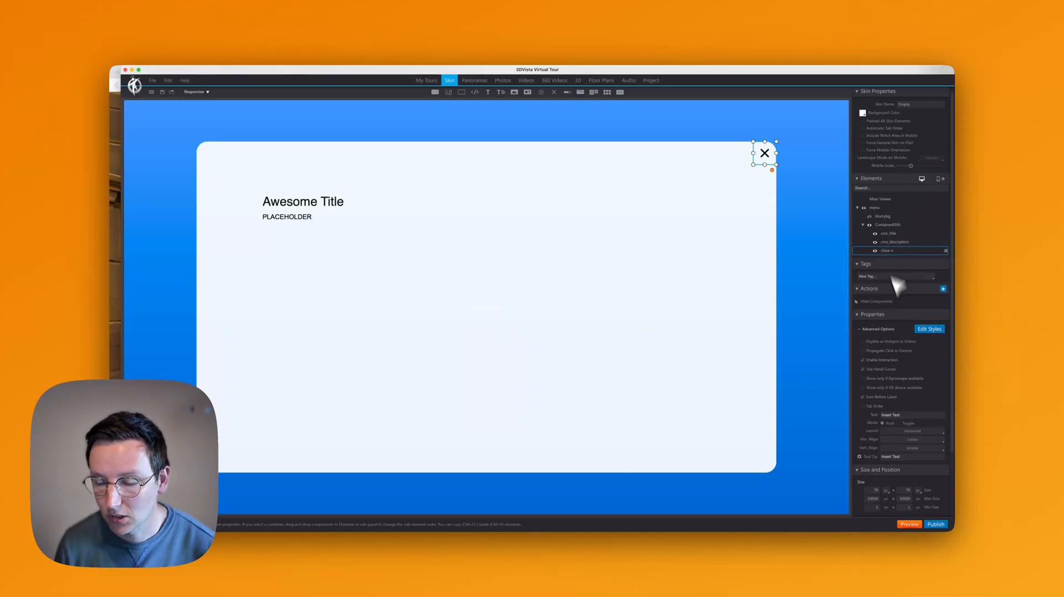
Step: Launch a fresh tour preview showing the Awesome Title placeholder popup
left_click(935, 524)
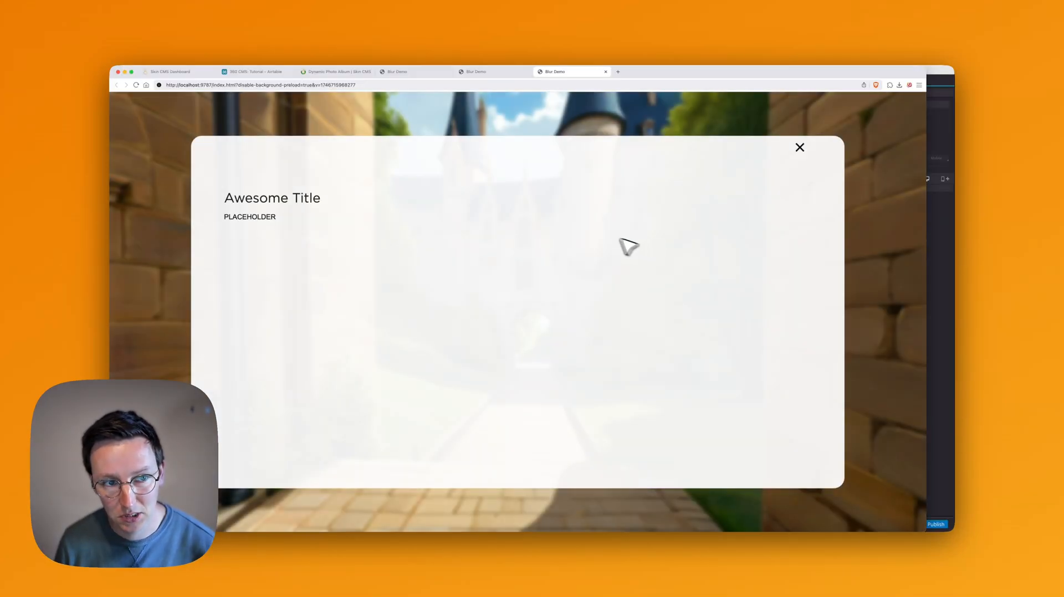
Step: Check Album 1's mapping in the SkinCMS dashboard, then show Airtable's album images
key("cmd+1")
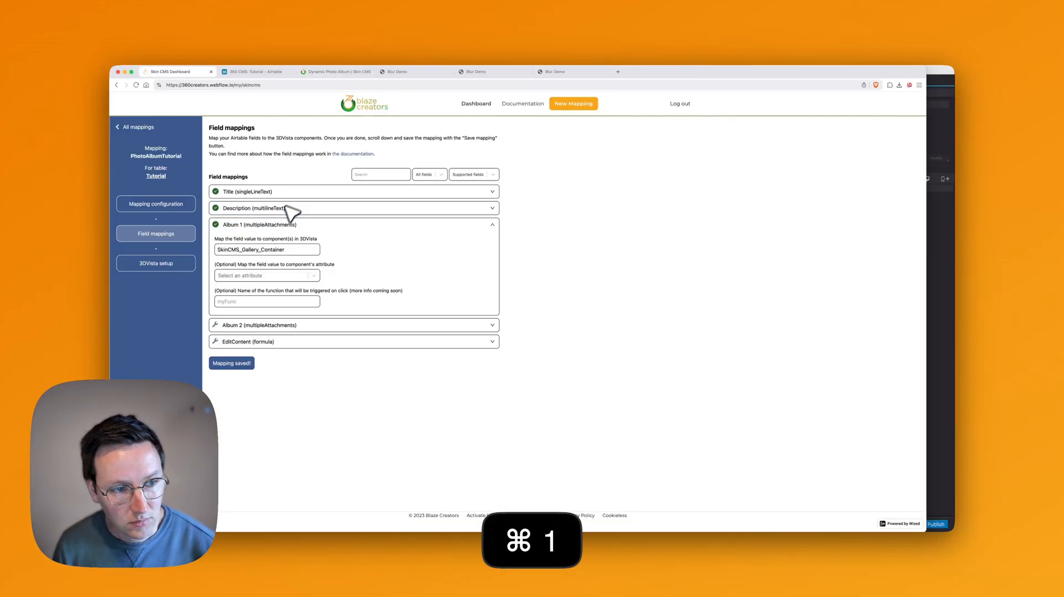
key("backspace")
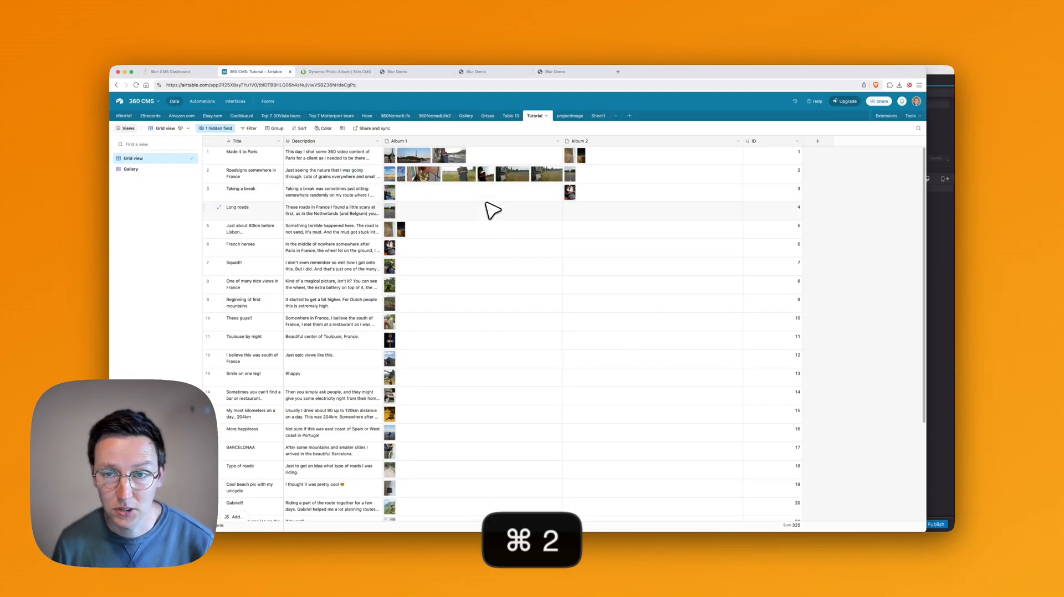
key("cmd+2")
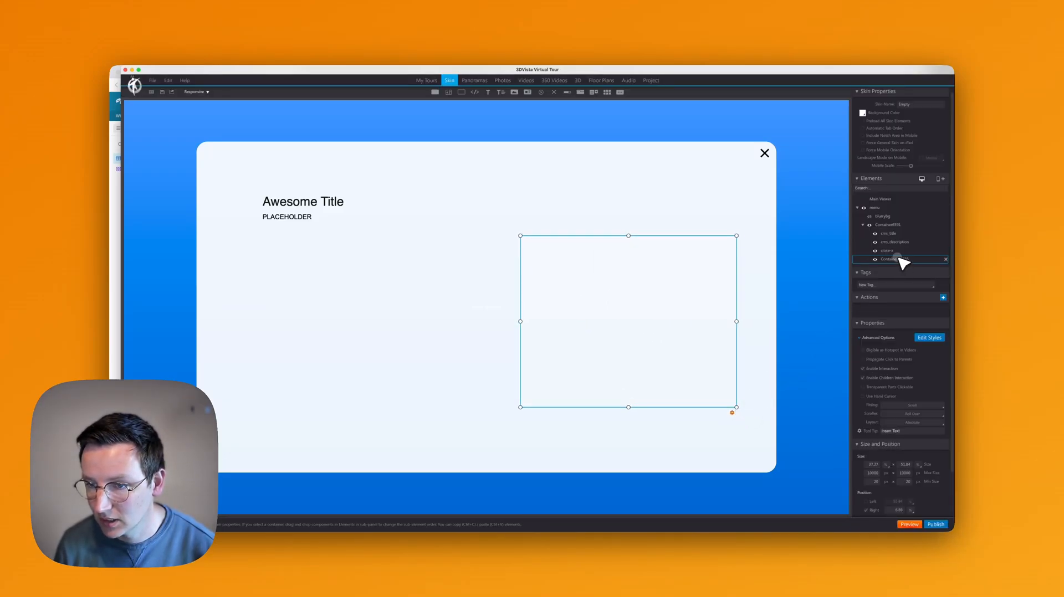
Step: Name the new popup container SkinCMS_Gallery_Container
key("cmd+v")
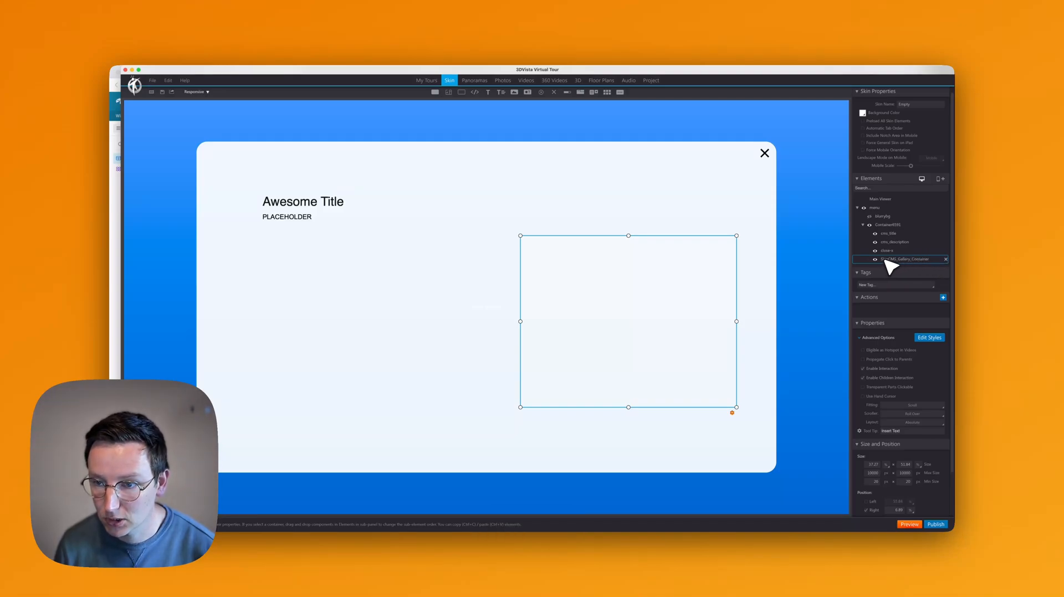
mouse_move(885, 264)
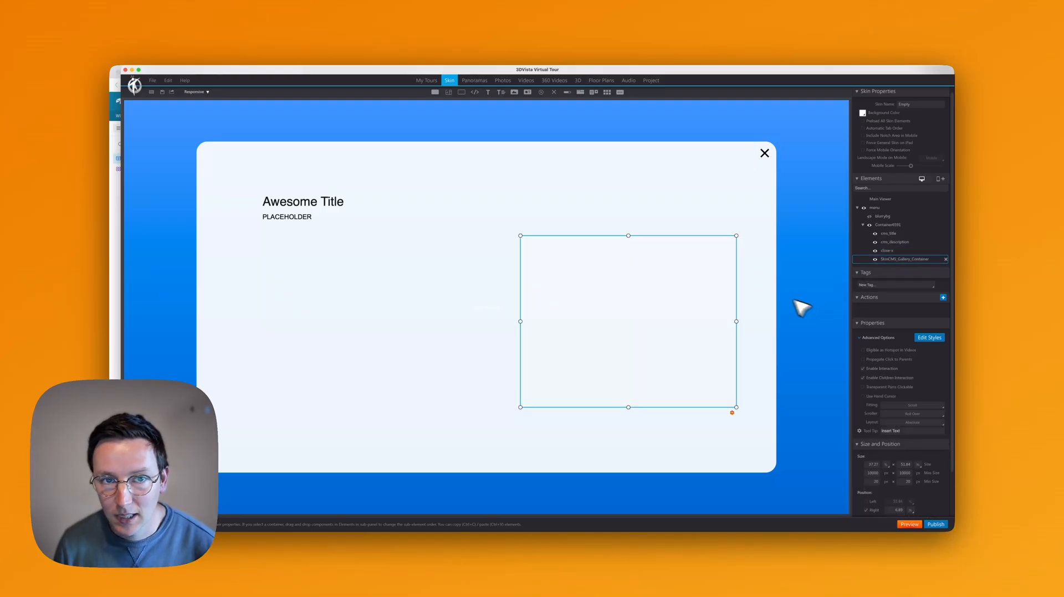
mouse_move(559, 95)
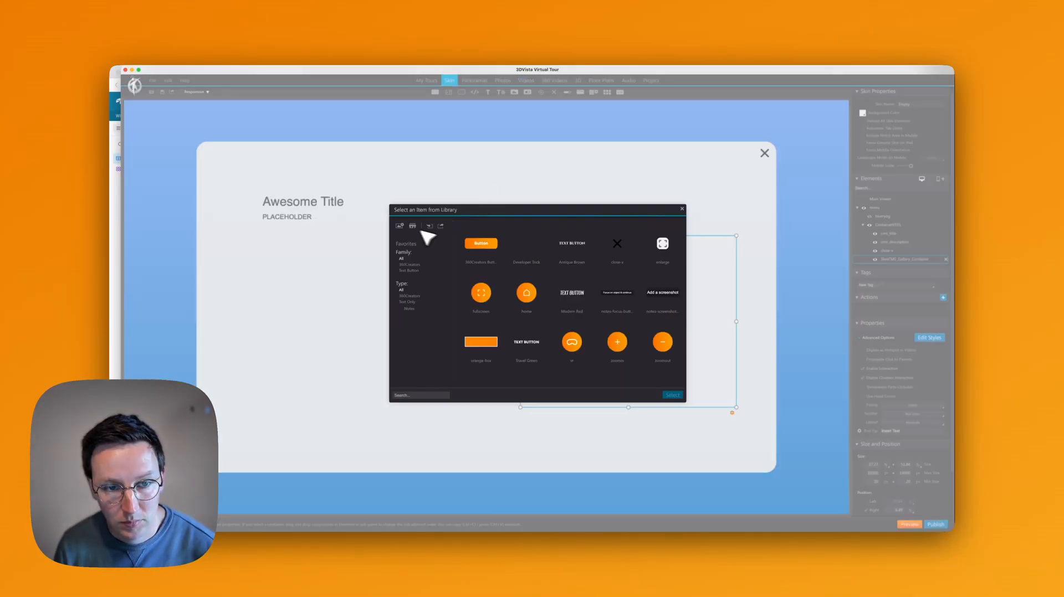
Step: Add a library button as SkinCMS_Gallery_Previous and start renaming its copy SkinCMS_Gallery_Next
left_click(670, 395)
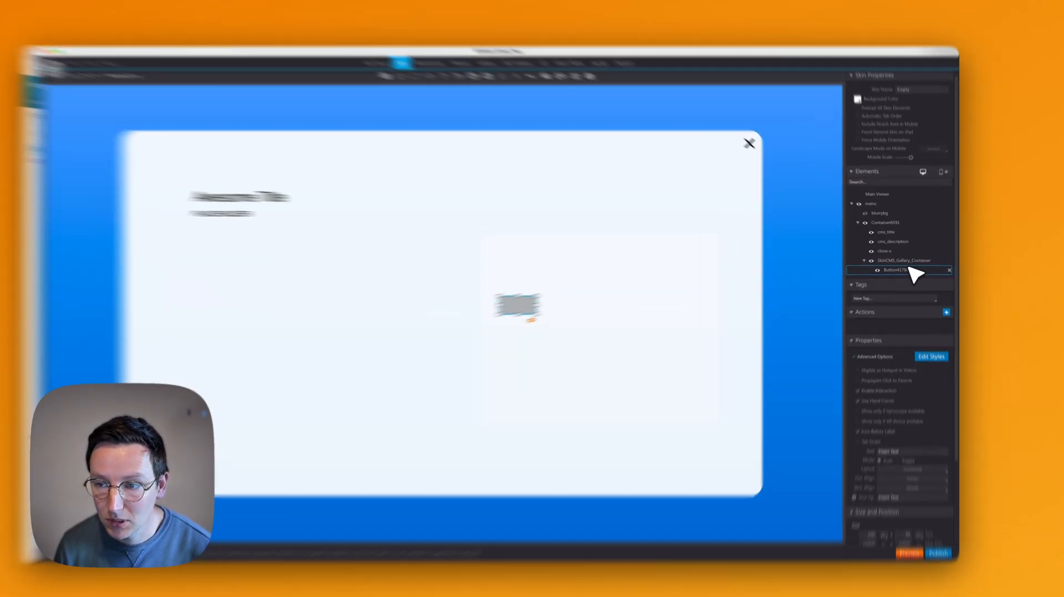
key("cmd+v")
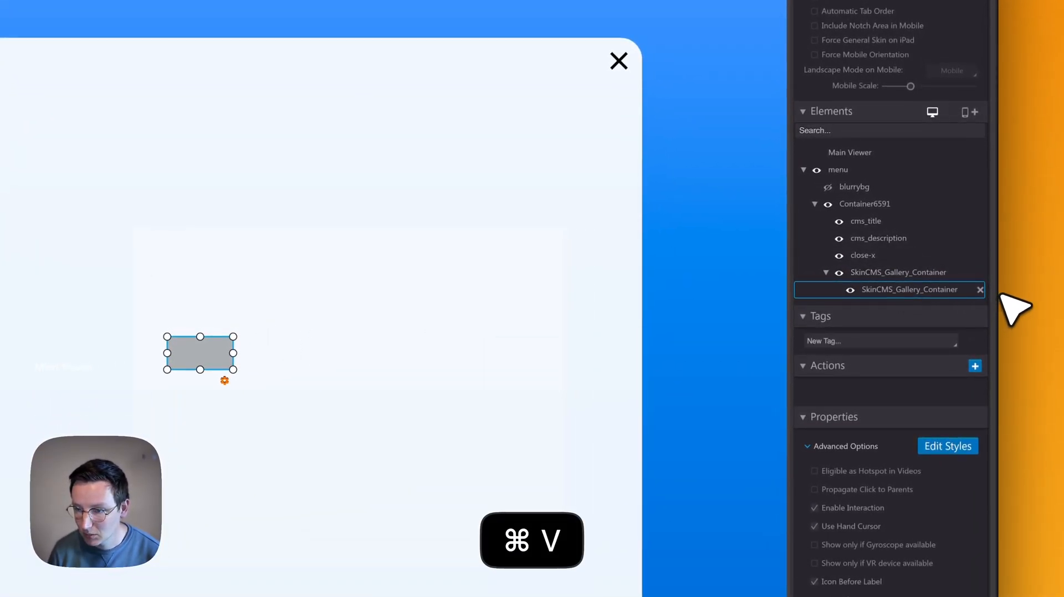
key("backspace")
type("Previous")
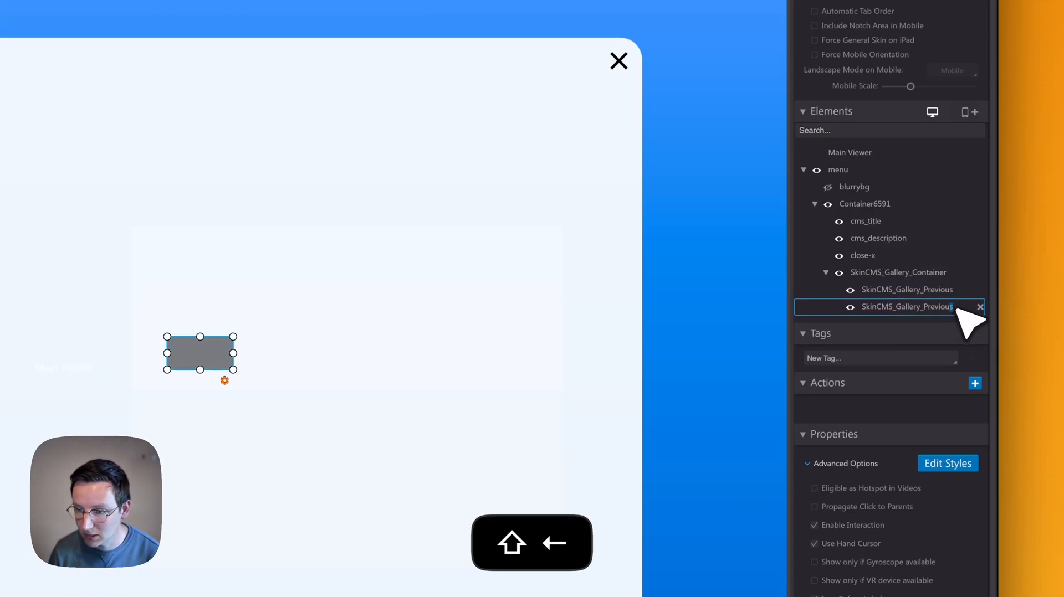
type("SkinCMS_Gallery_N")
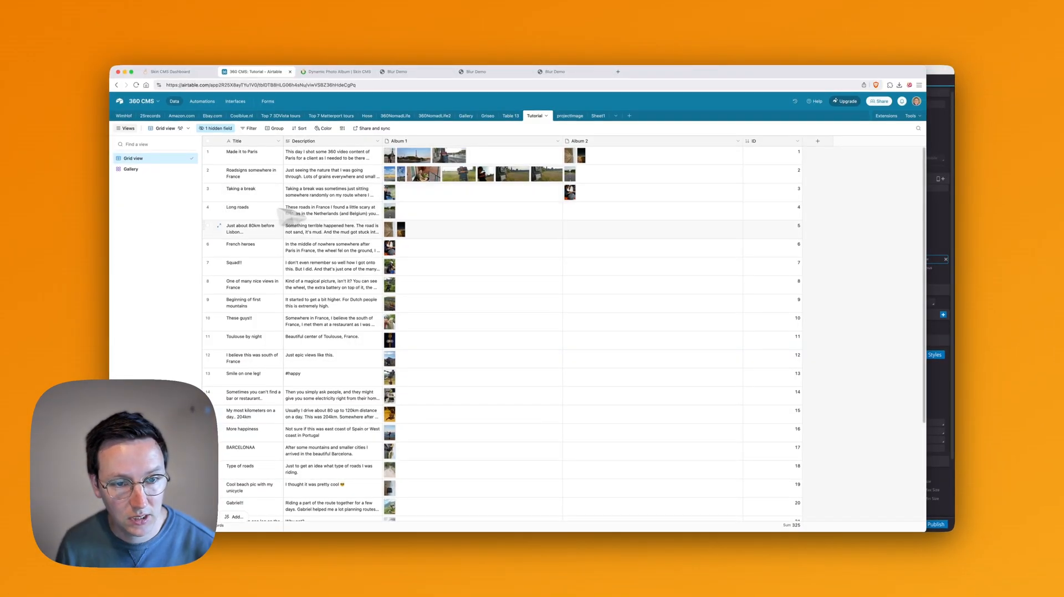
Step: Save the PhotoAlbumTutorial mapping configuration again from the SkinCMS dashboard
key("cmd+1")
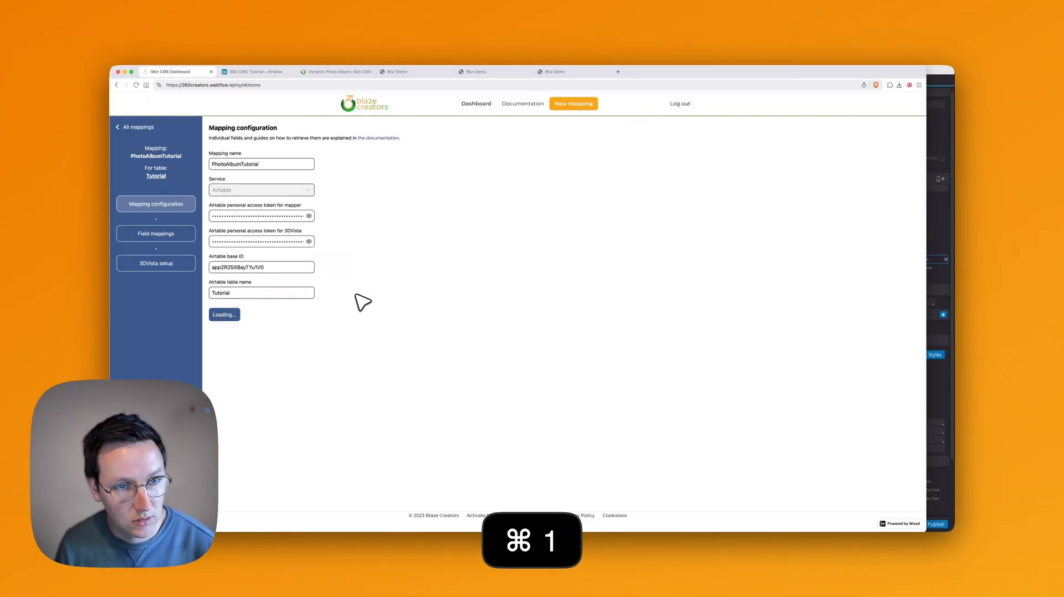
left_click(155, 234)
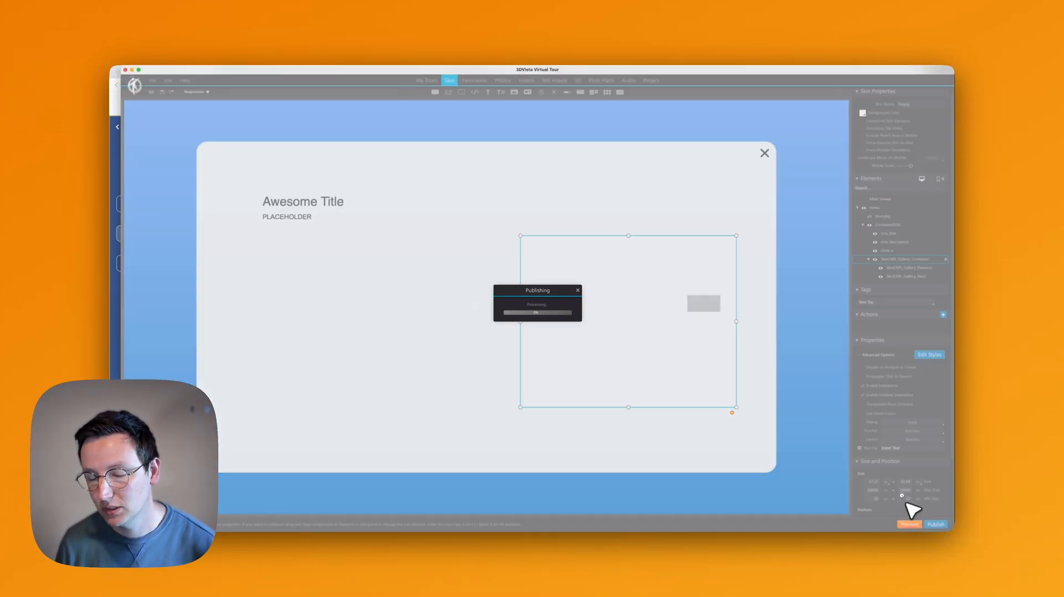
Step: Preview the tour, load a hotspot's record and step through its album photos with the next button
left_click(908, 524)
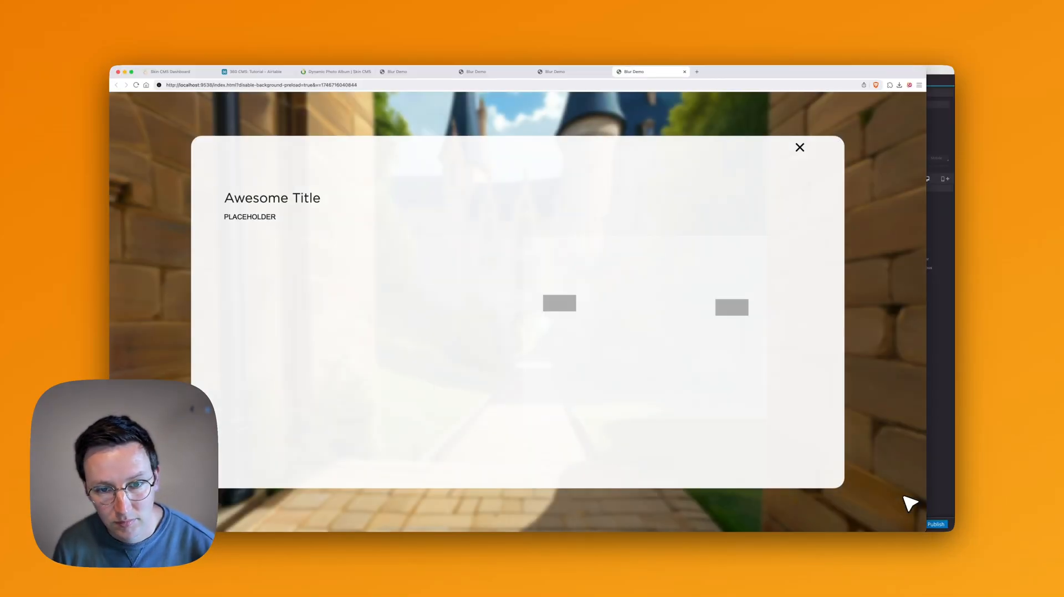
left_click(798, 148)
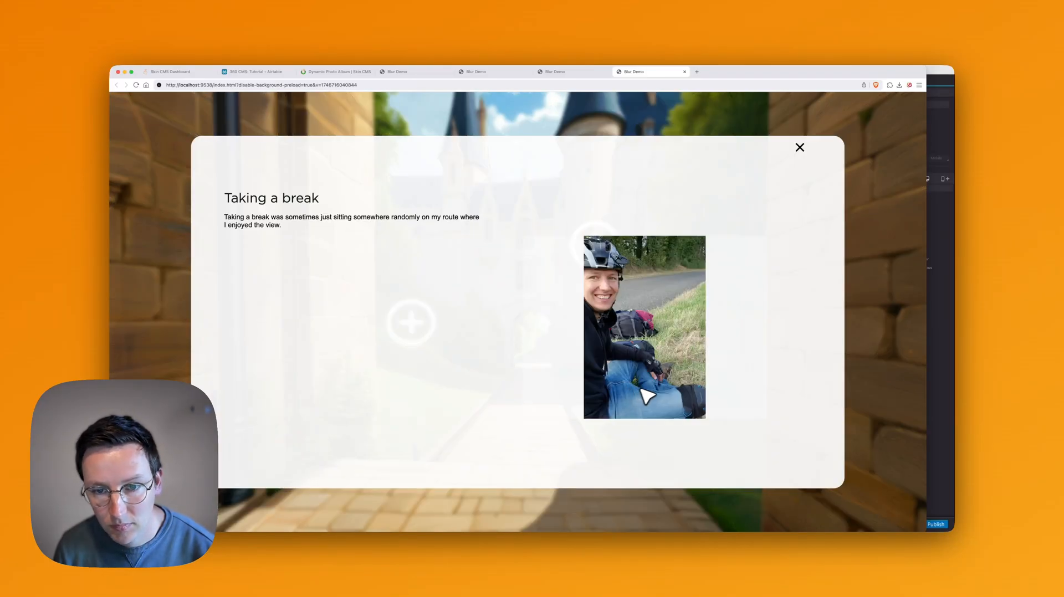
mouse_move(822, 341)
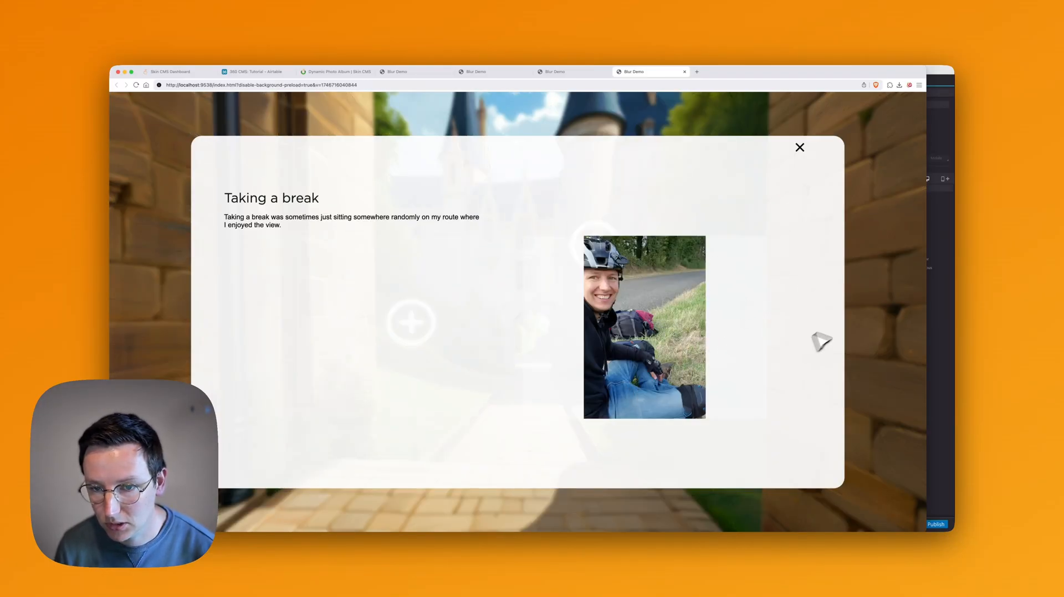
mouse_move(875, 282)
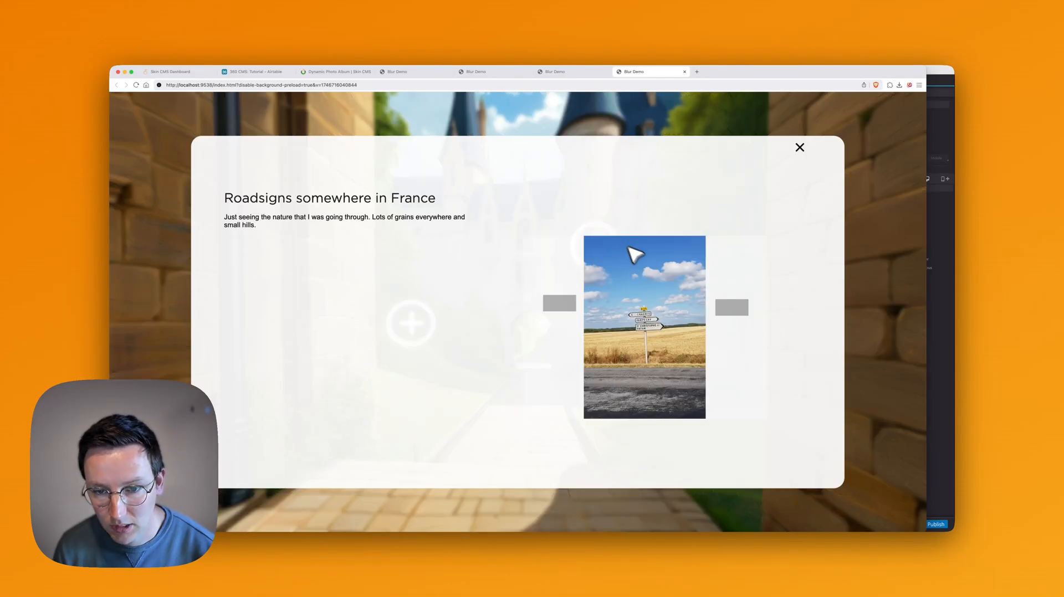
left_click(731, 307)
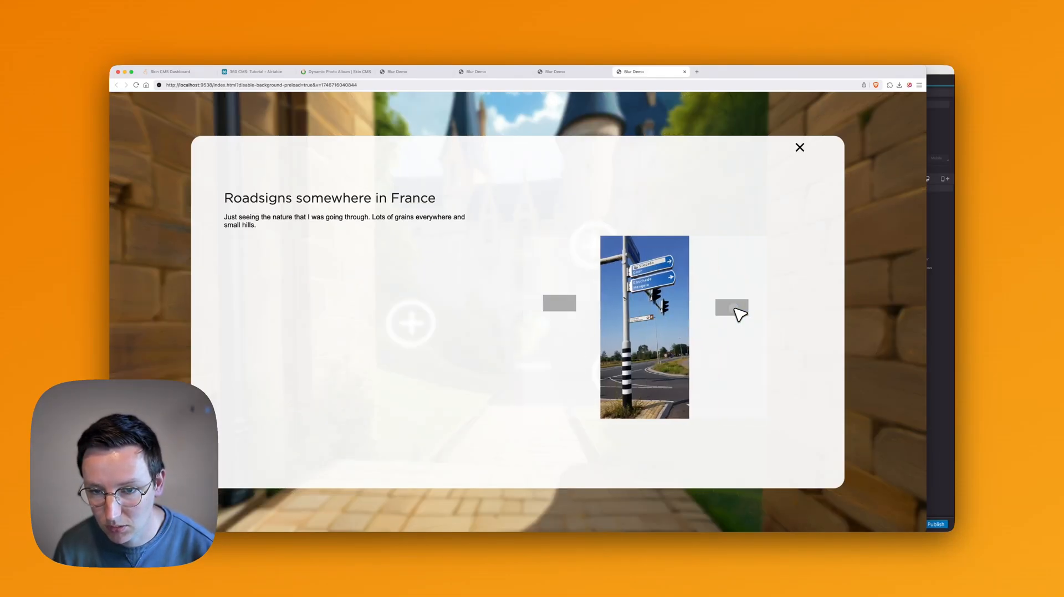
left_click(798, 148)
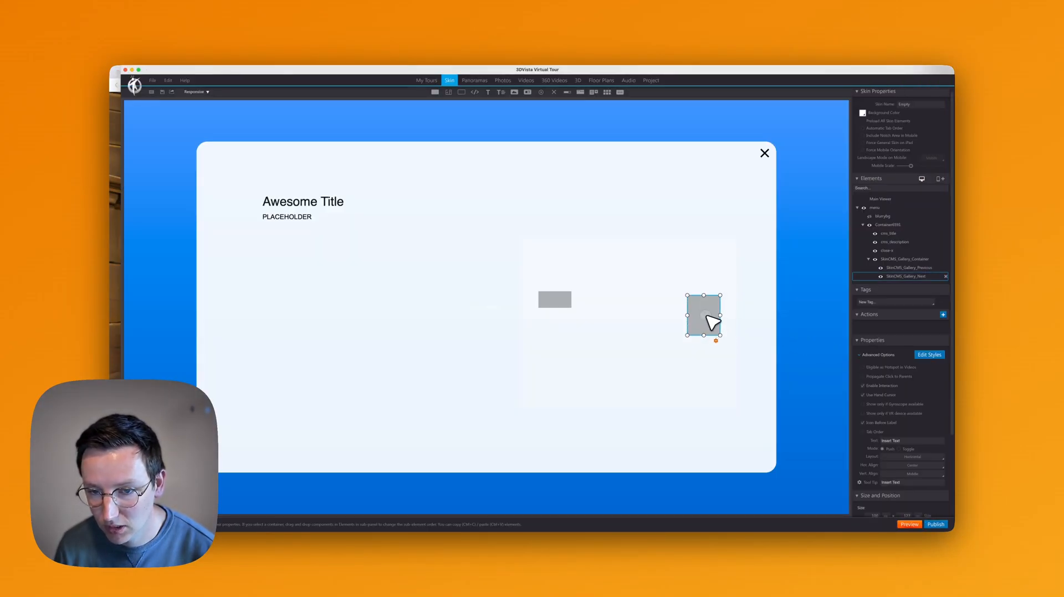
Step: Restyle the previous and next buttons as round grey ‹ / › arrow buttons via Edit Styles
left_click(929, 354)
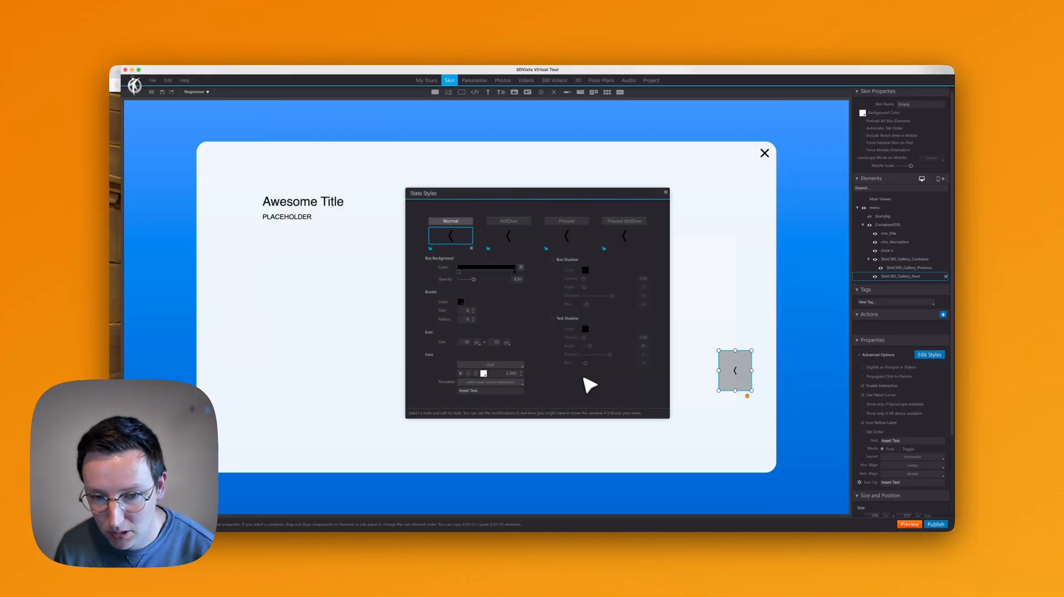
left_click(900, 258)
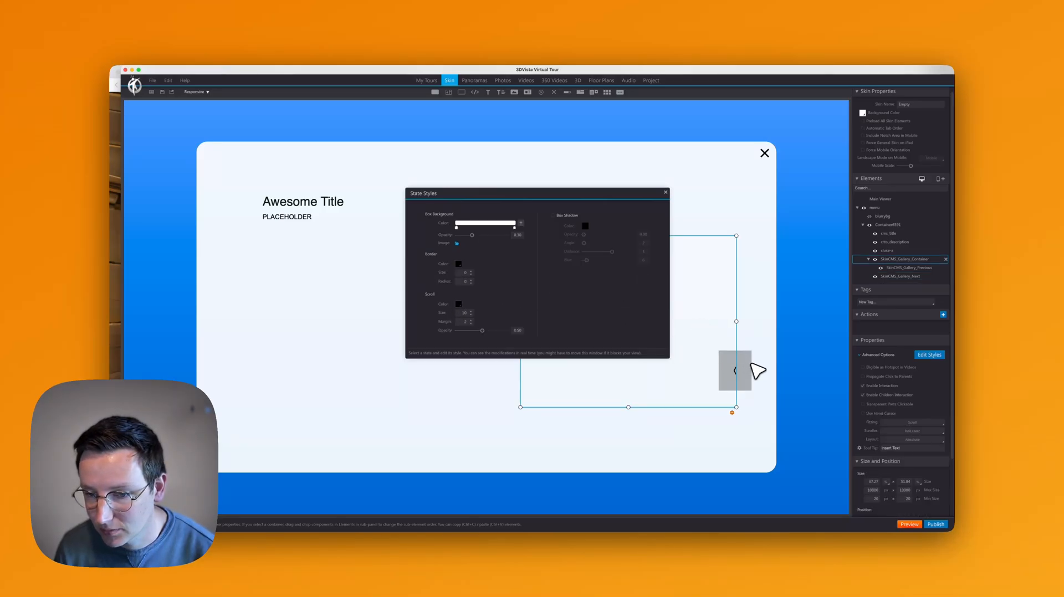
left_click(901, 267)
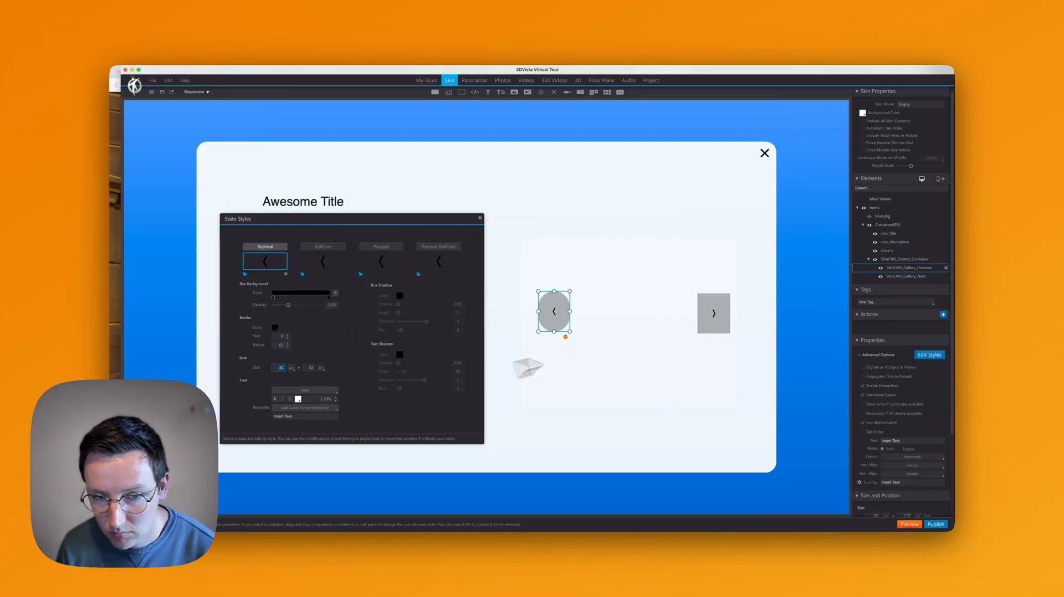
left_click(712, 314)
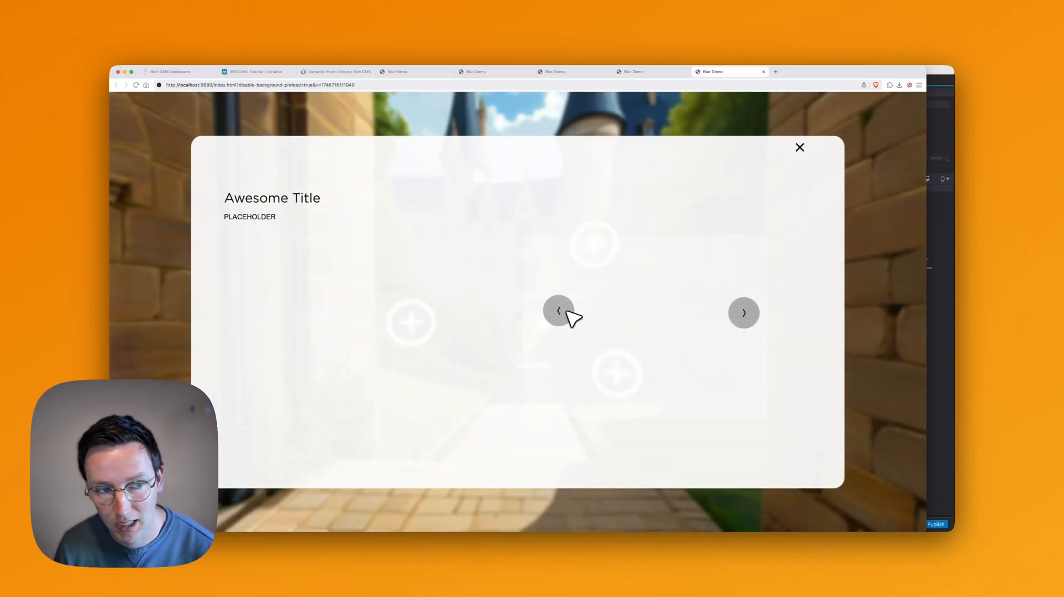
Step: Load the Roadsigns somewhere in France record and cycle its photos with the ‹ and › buttons
left_click(799, 147)
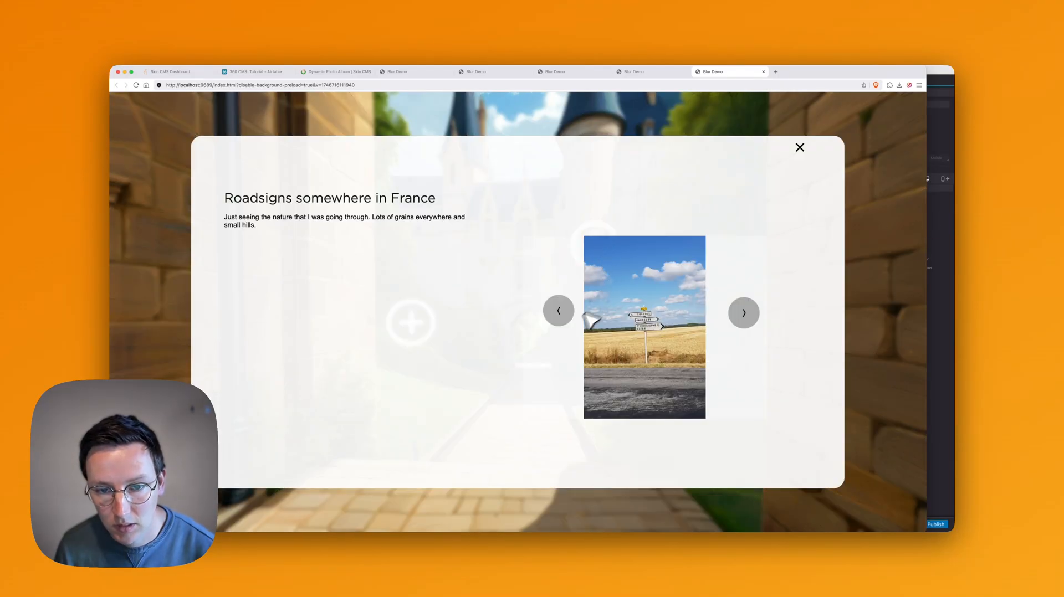
left_click(557, 310)
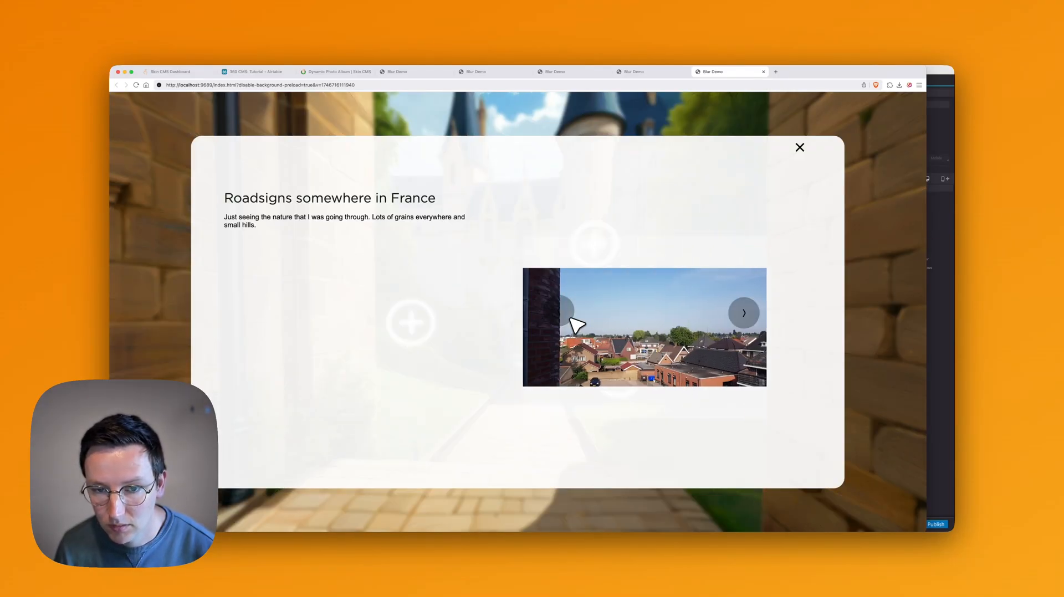
left_click(742, 312)
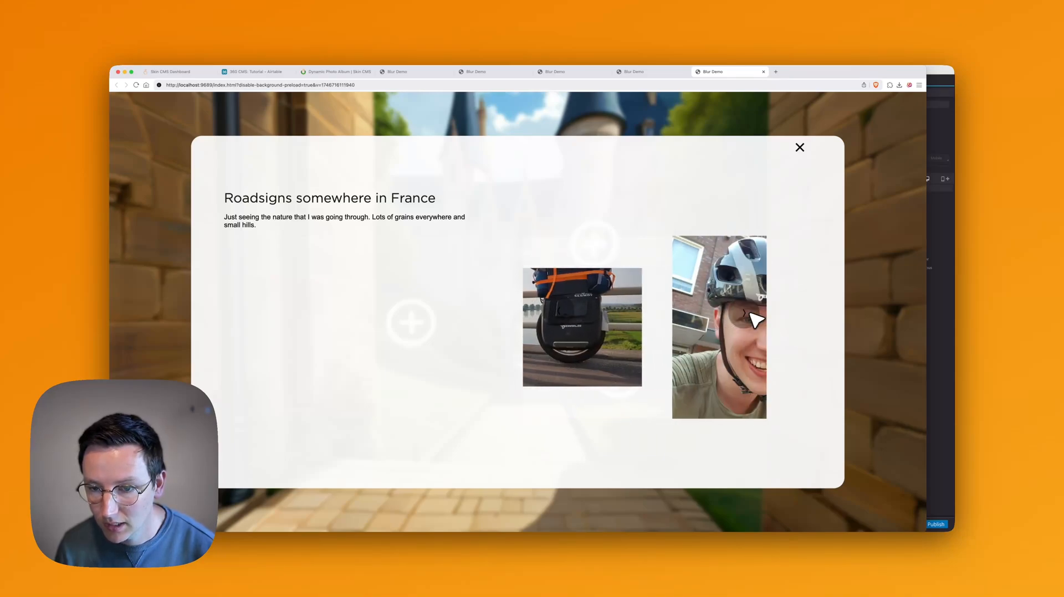
left_click(746, 319)
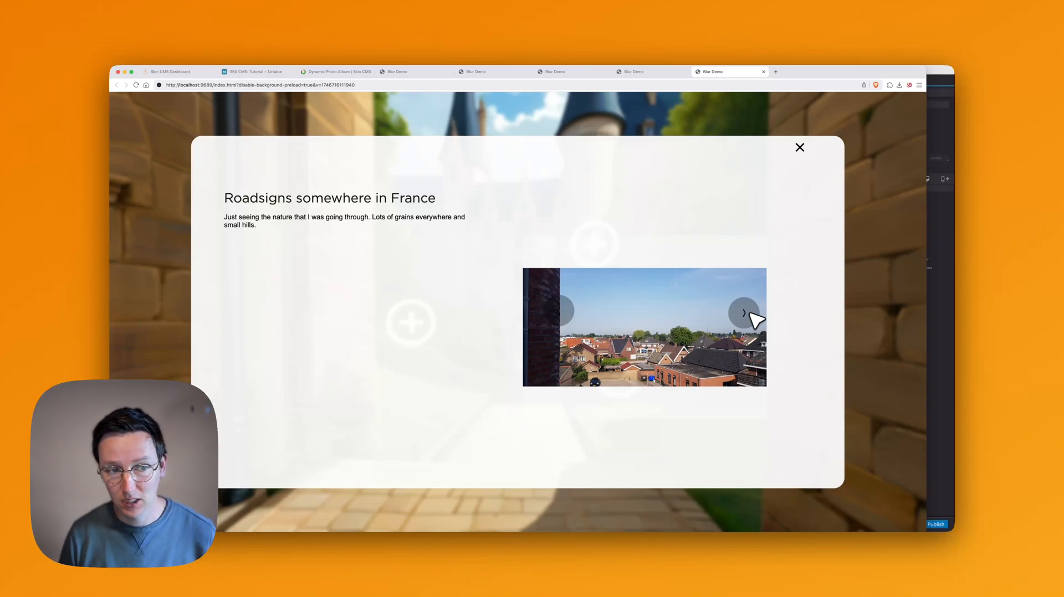
mouse_move(521, 131)
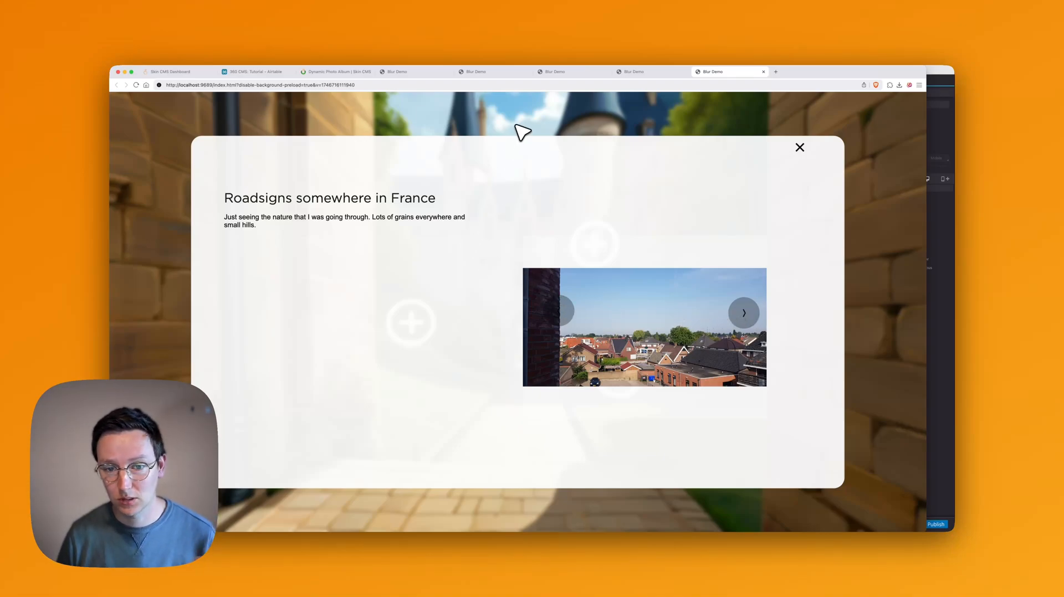
mouse_move(700, 321)
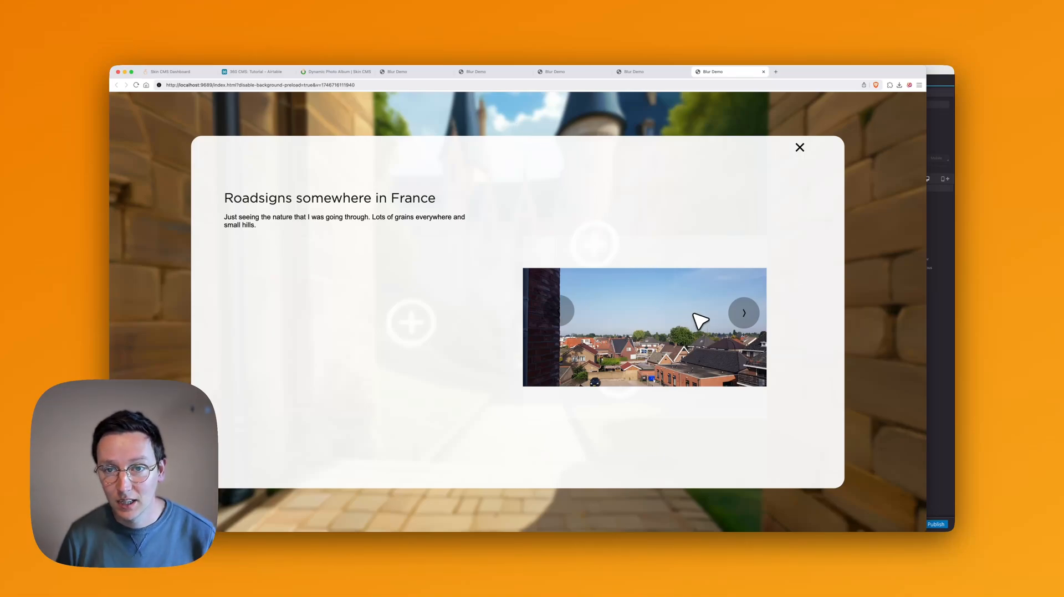